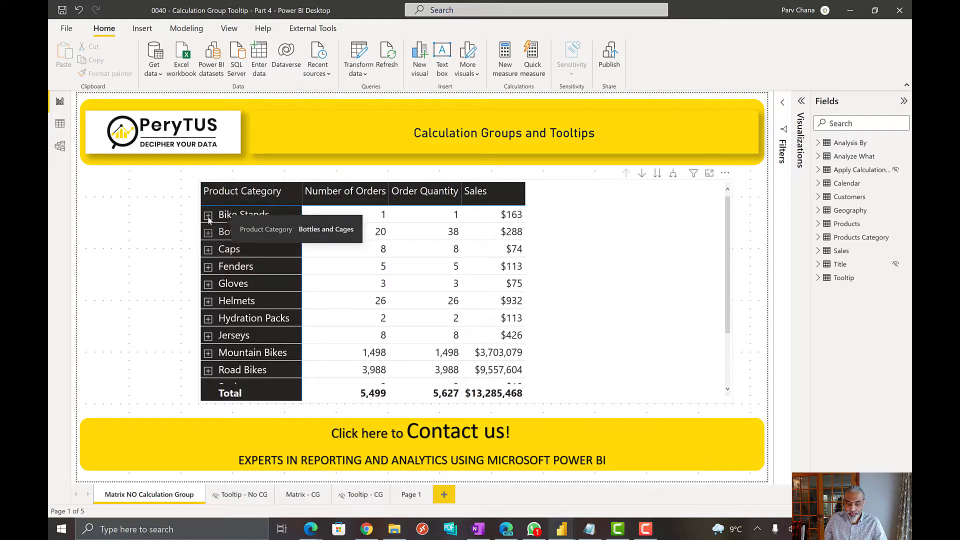
Select the product category matrix and review its fields and the Sales table's measures.
left_click(208, 215)
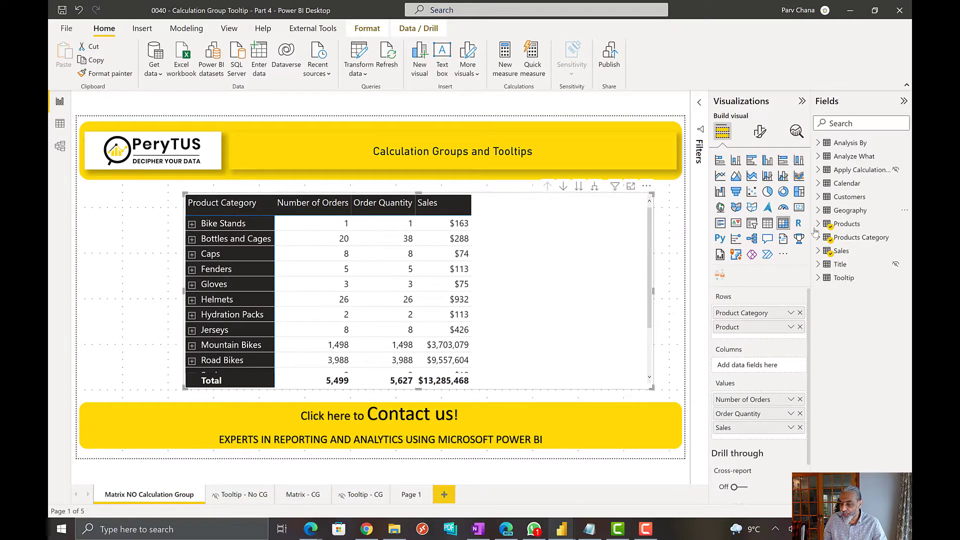
left_click(818, 250)
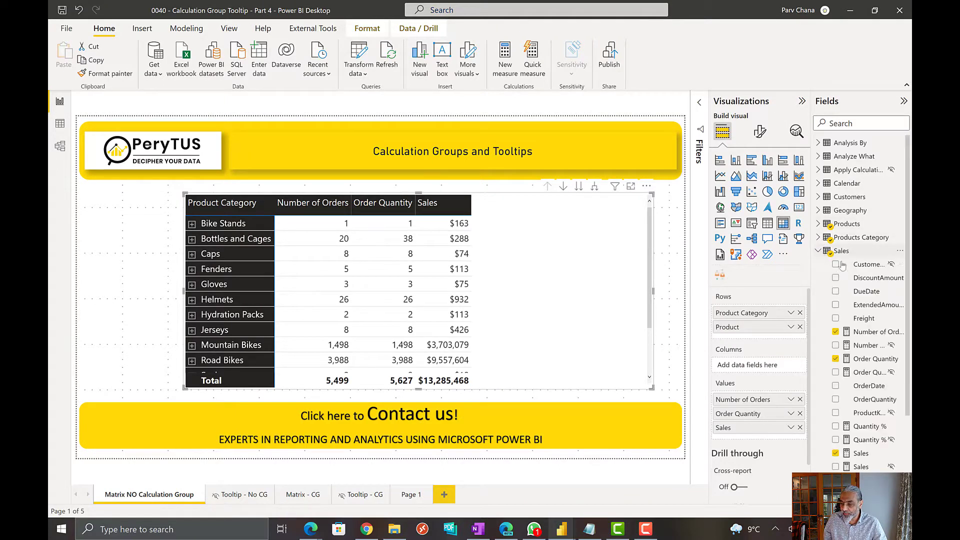
left_click(873, 331)
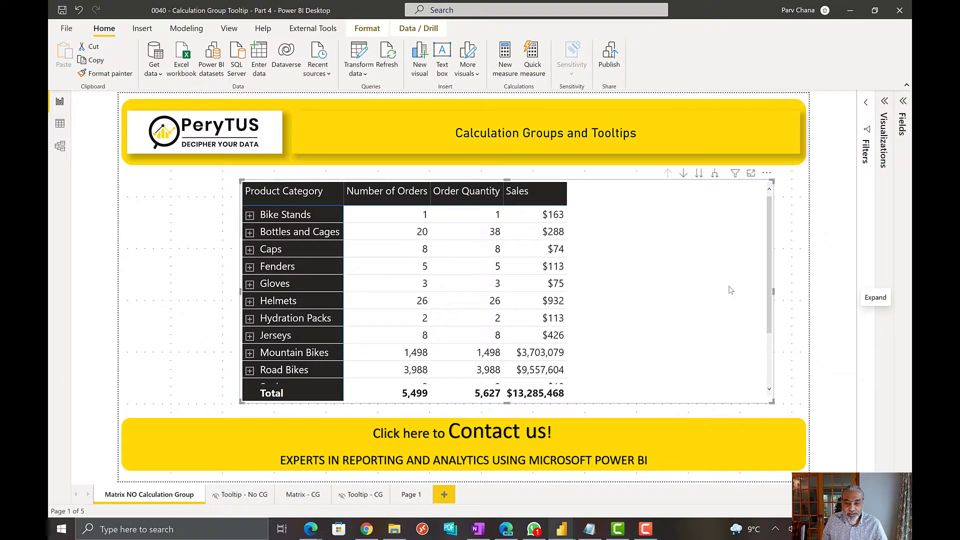
mouse_move(639, 257)
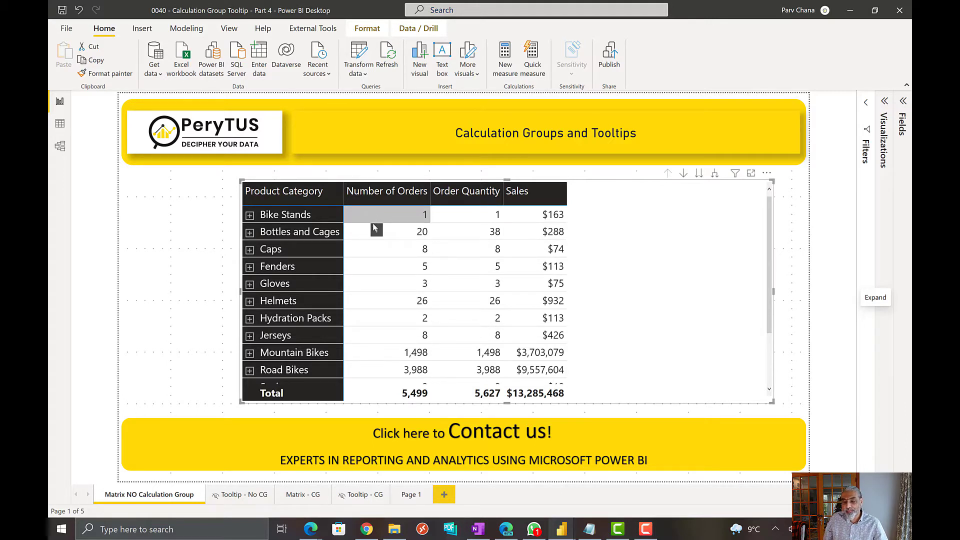
mouse_move(385, 231)
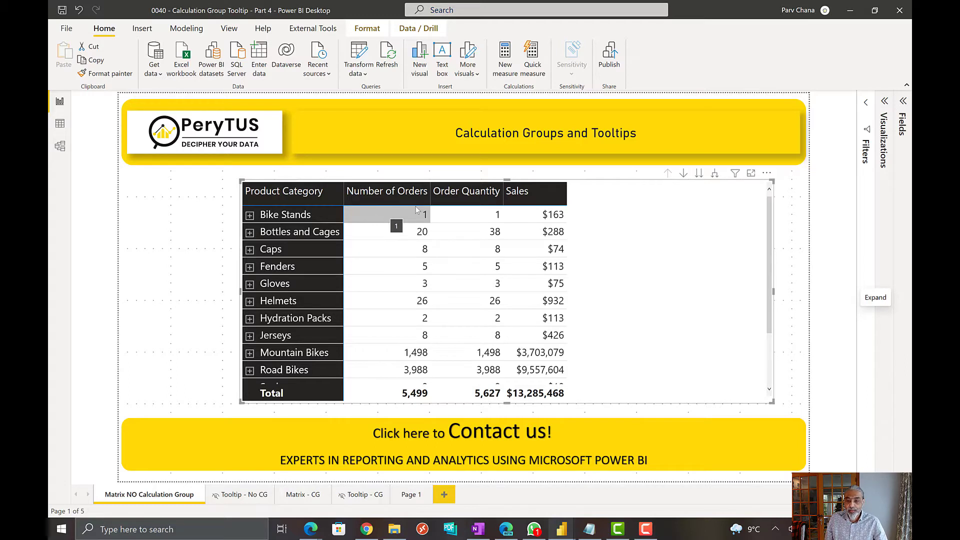
mouse_move(535, 214)
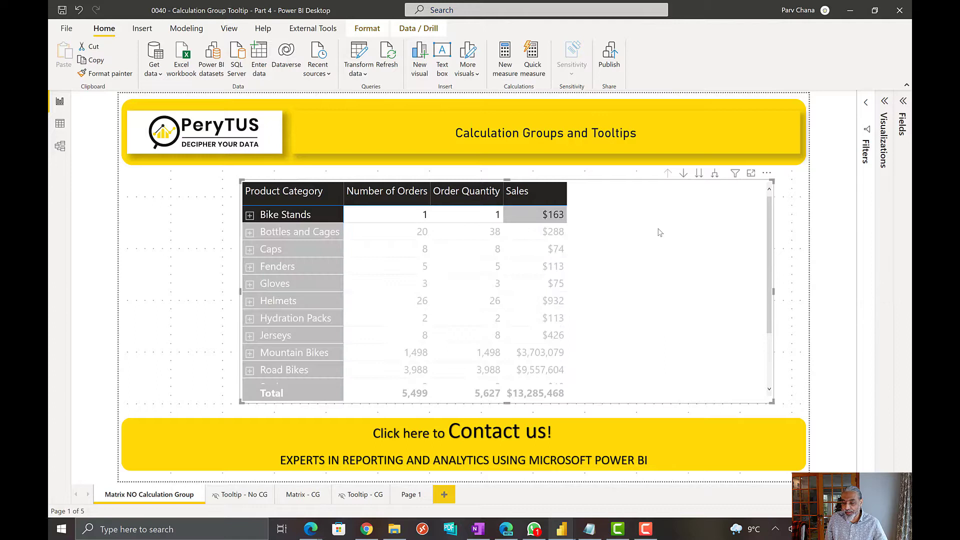
mouse_move(537, 218)
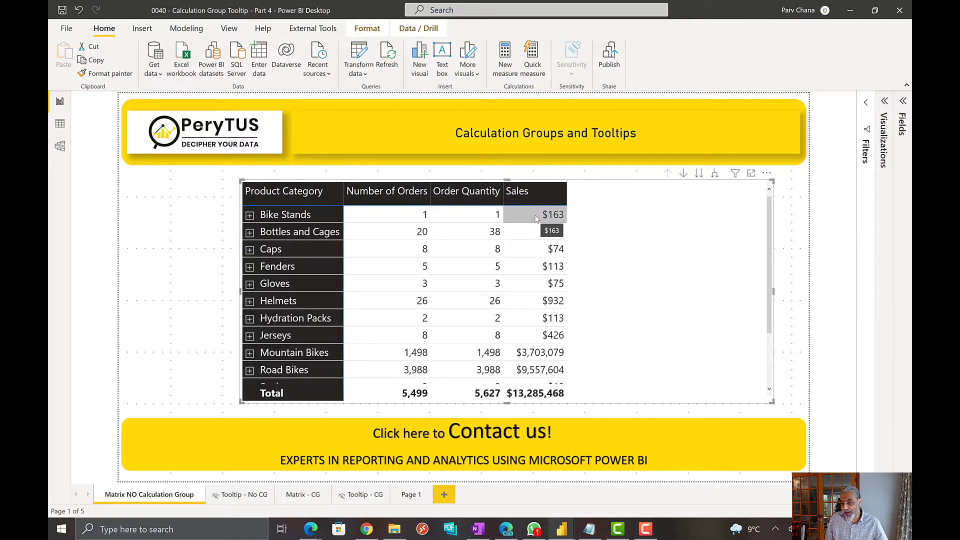
mouse_move(404, 217)
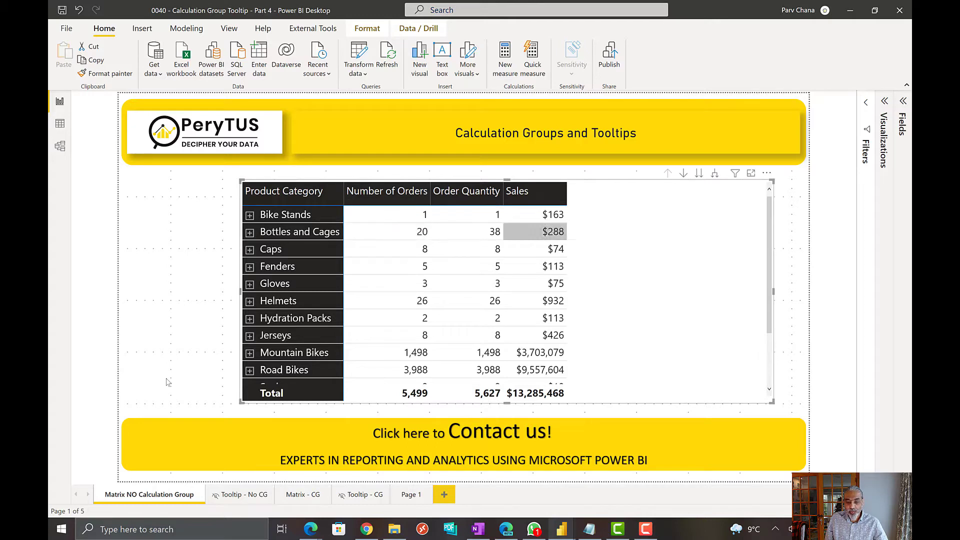
Switch to the Tooltip - No CG page with the monthly line chart.
left_click(238, 494)
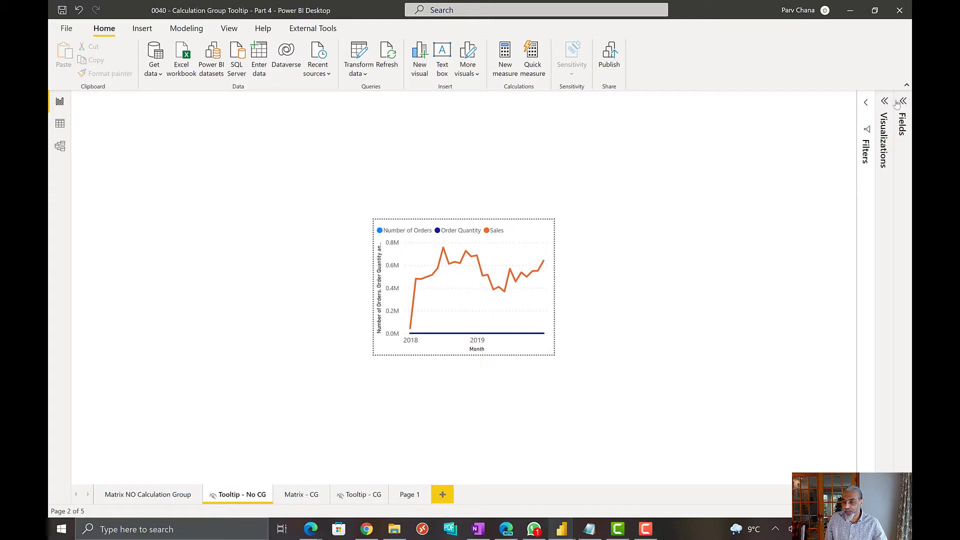
Review the line chart's fields, then return to the Matrix NO Calculation Group page.
left_click(898, 101)
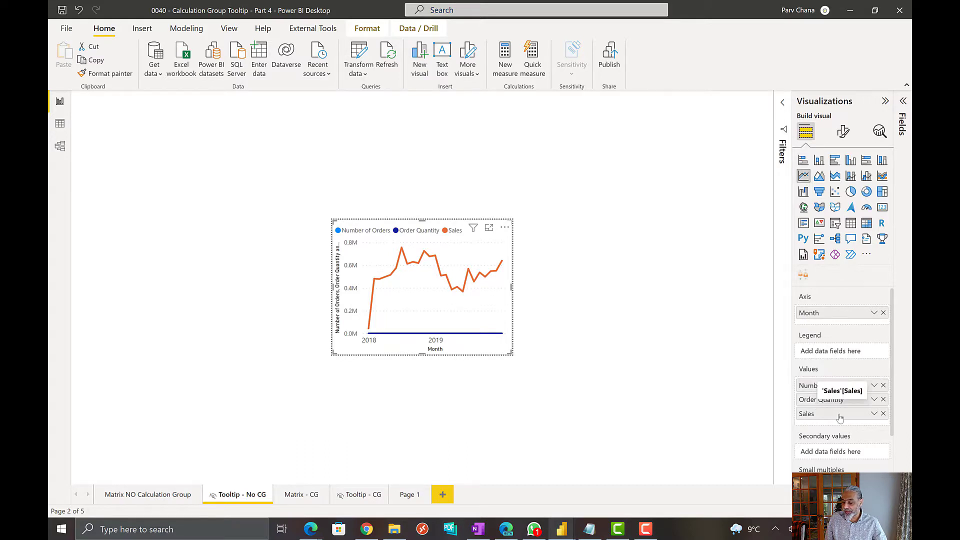
mouse_move(821, 398)
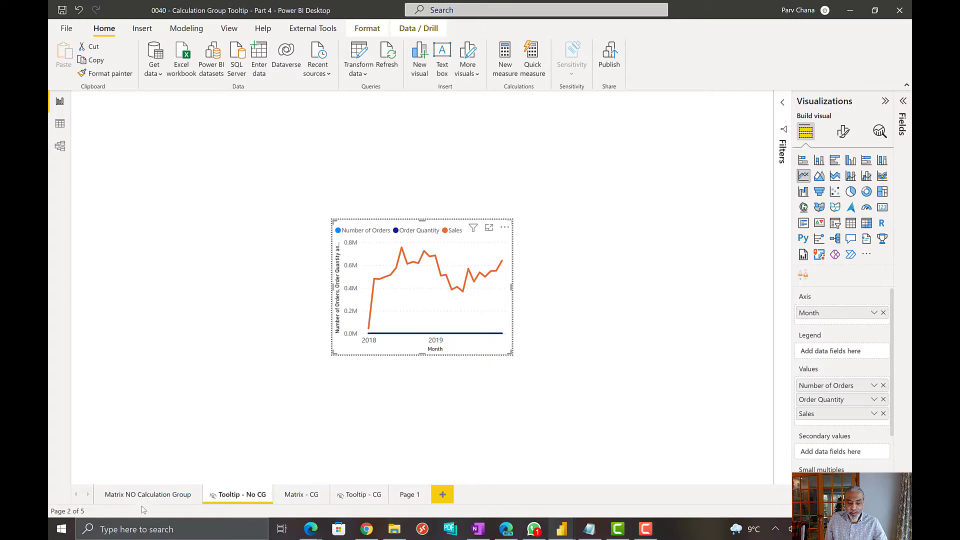
left_click(147, 494)
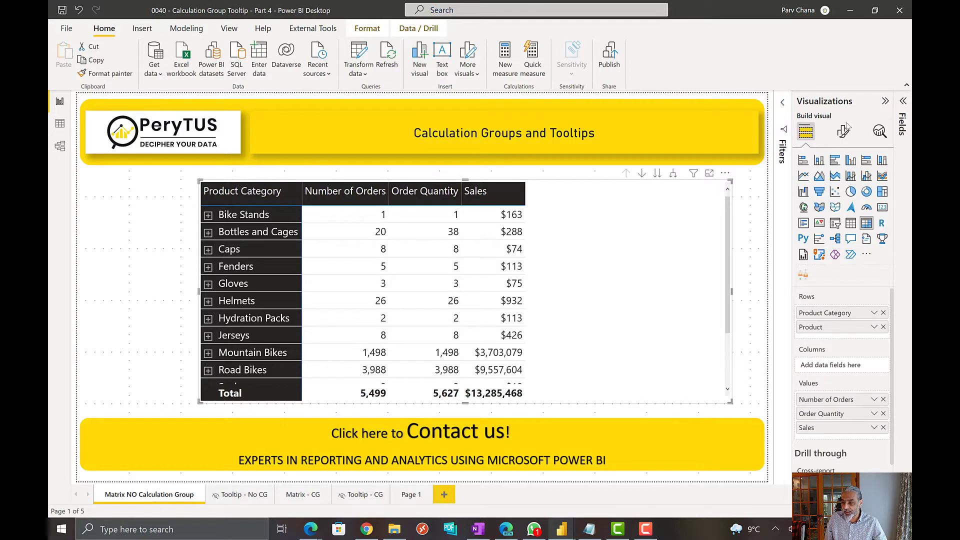
Turn on the matrix's tooltips using the Tooltip - No CG report page.
left_click(843, 131)
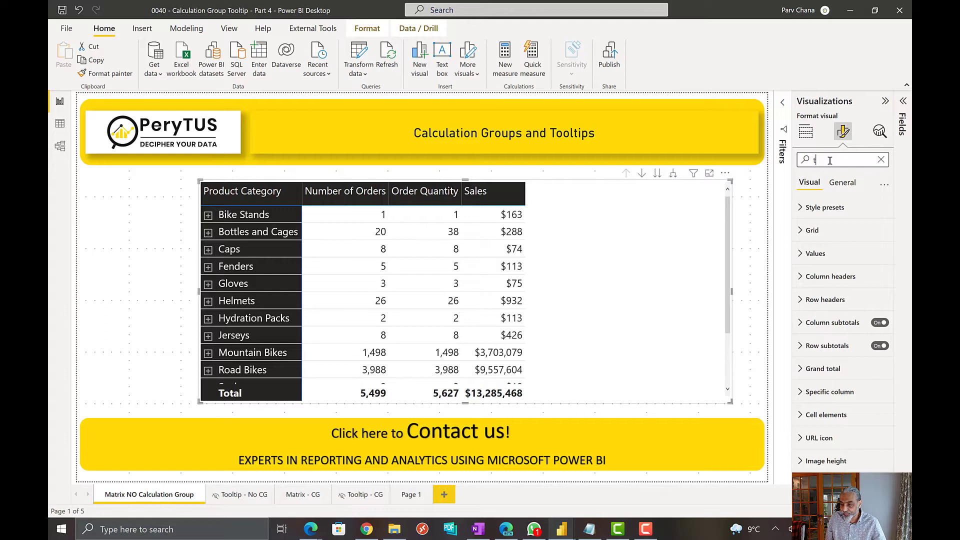
type("tooltip")
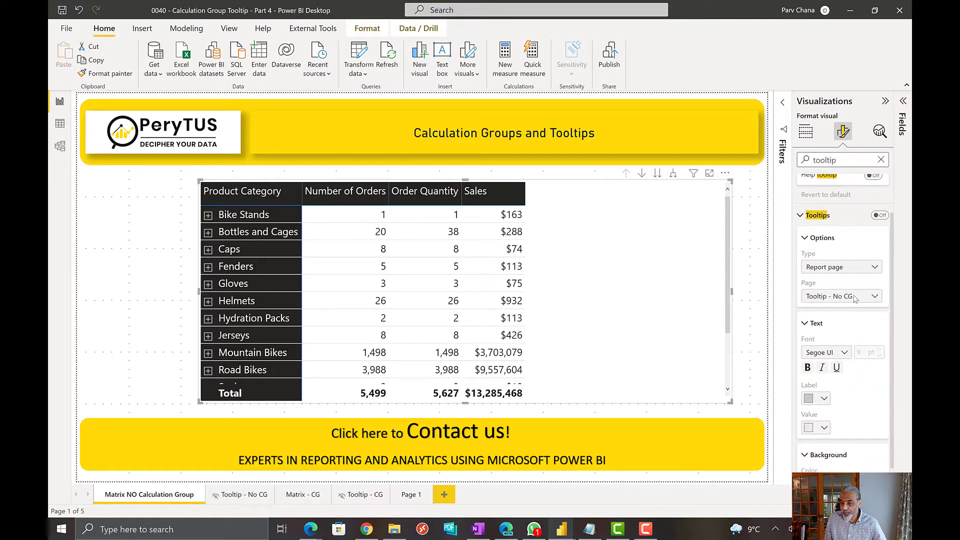
mouse_move(860, 286)
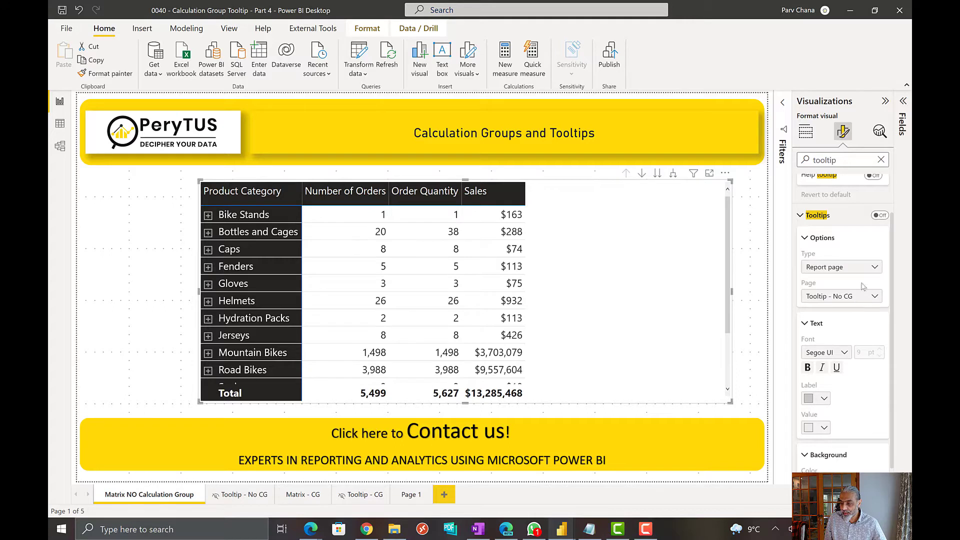
left_click(878, 215)
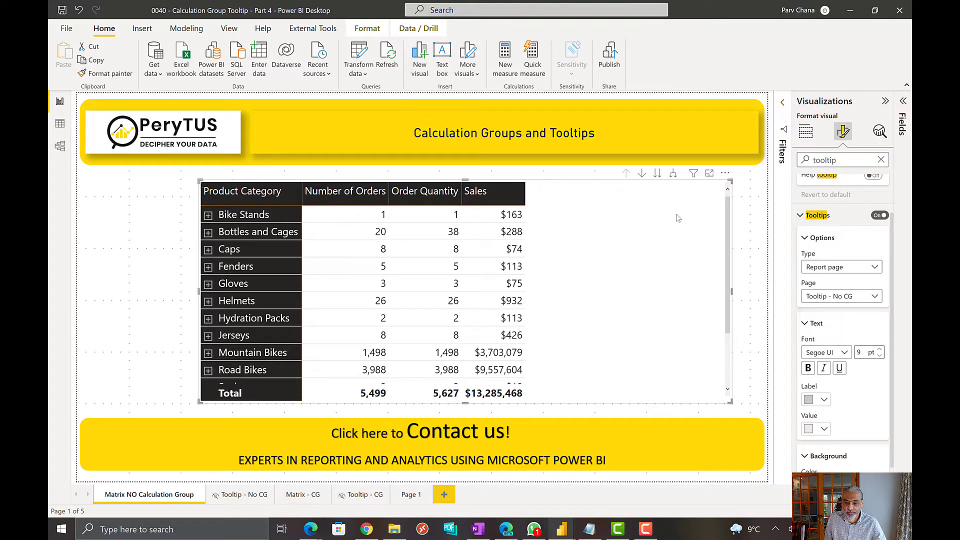
mouse_move(907, 148)
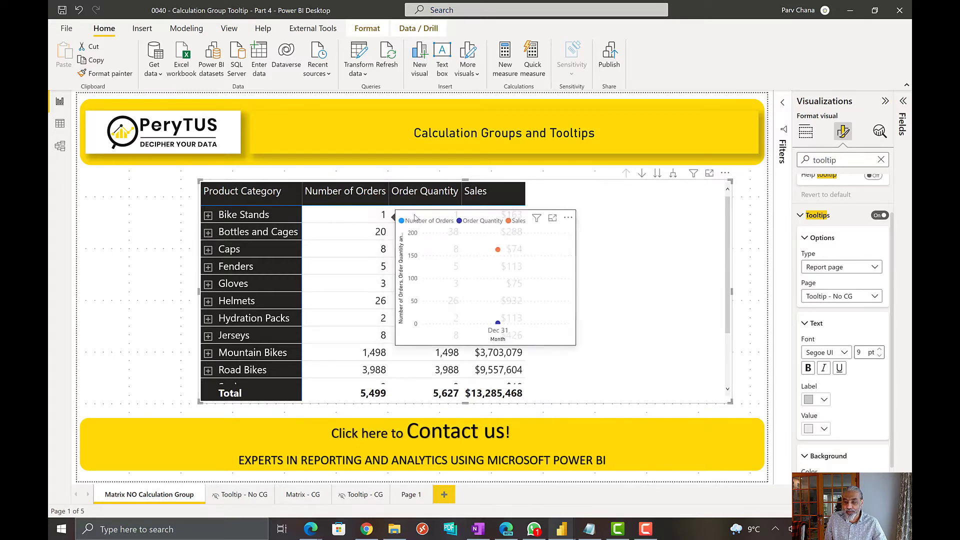
mouse_move(419, 215)
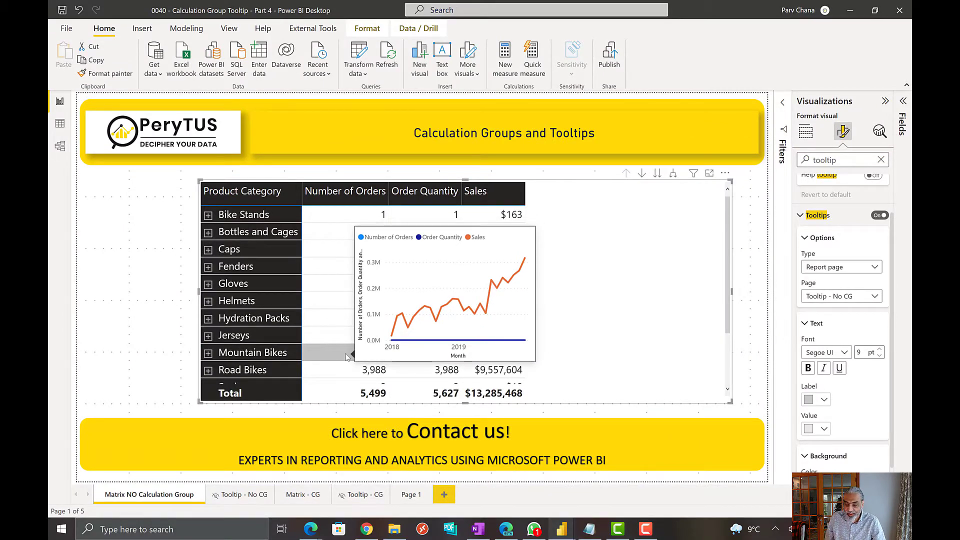
Show the External Tools ribbon after testing the report-page tooltip.
left_click(312, 28)
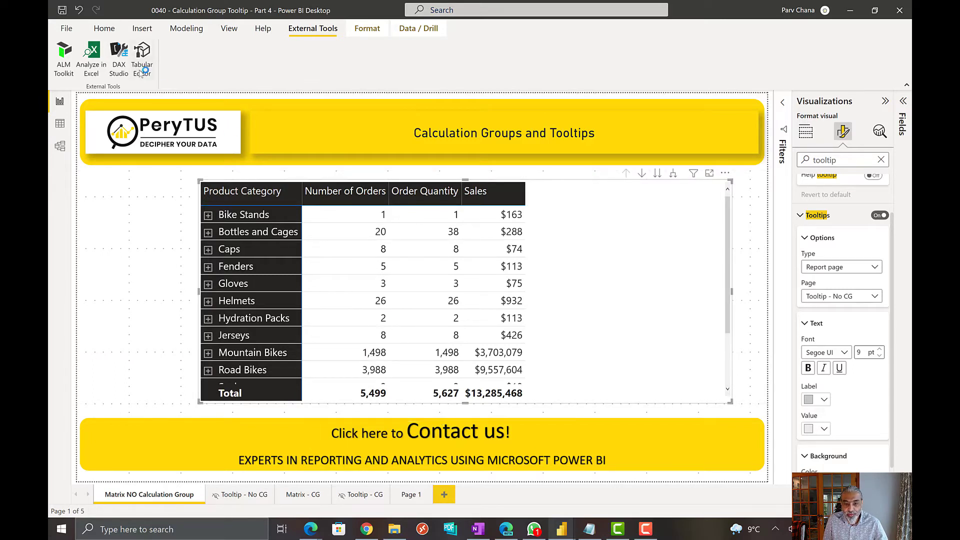
Launch Tabular Editor and create a new calculation group named Measure.
left_click(141, 55)
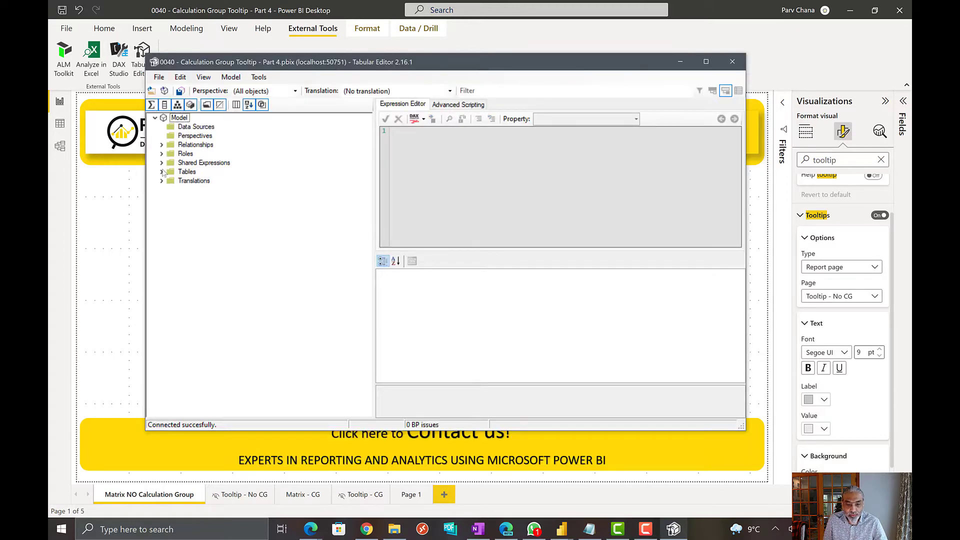
right_click(186, 172)
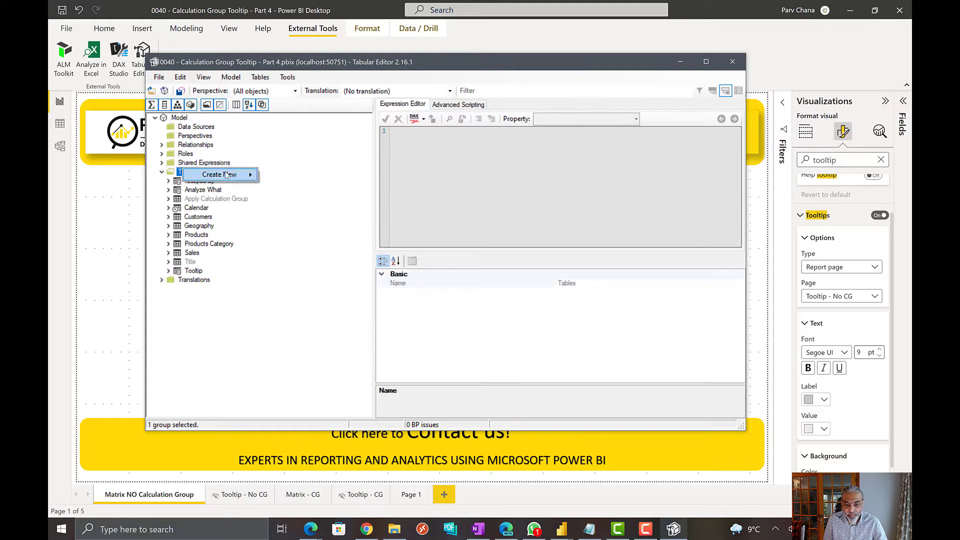
left_click(218, 175)
type("Measure")
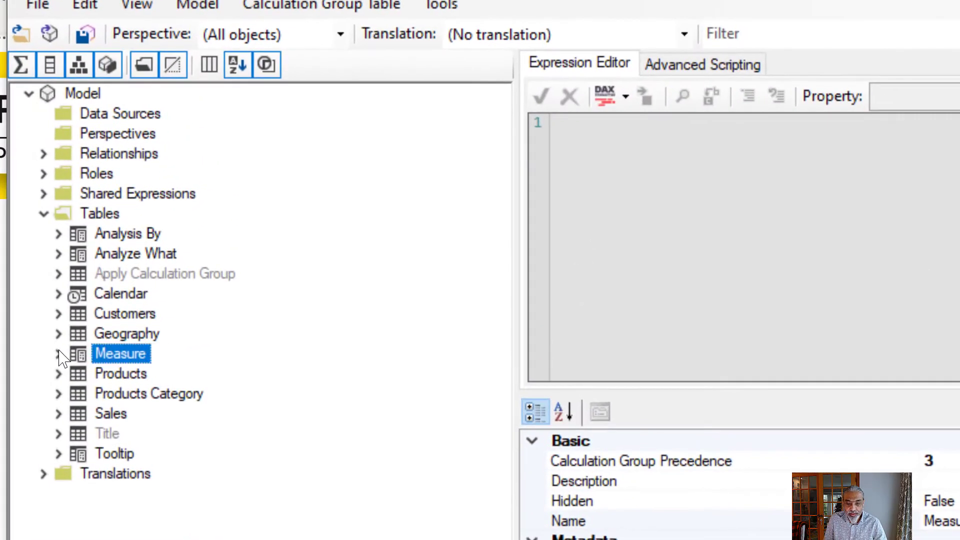
Rename the group's Name column to Measure and select its Calculation Items folder.
left_click(58, 354)
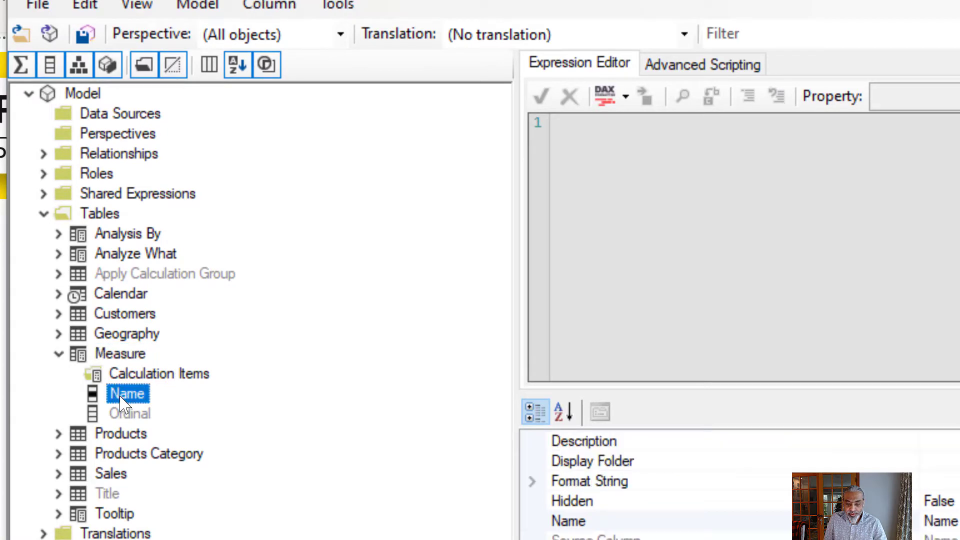
right_click(129, 393)
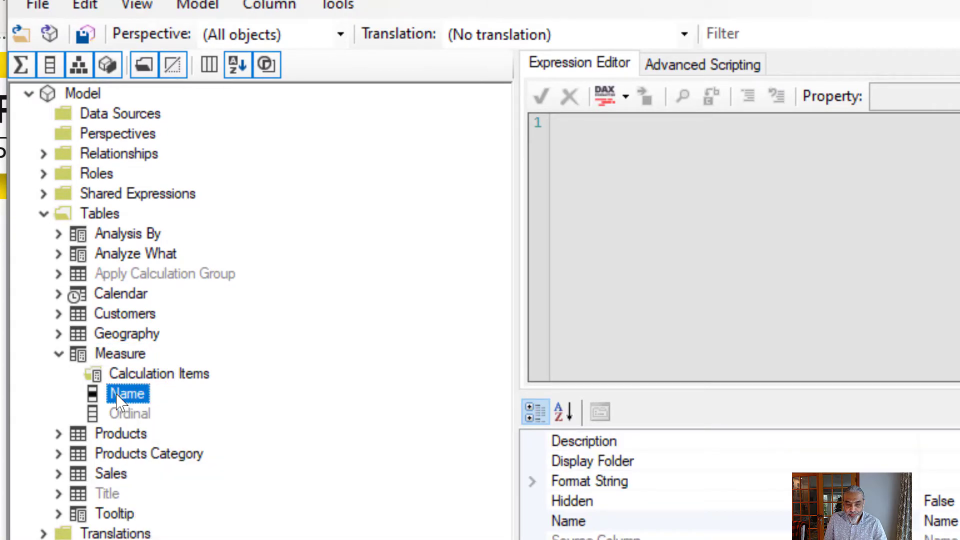
double_click(128, 394)
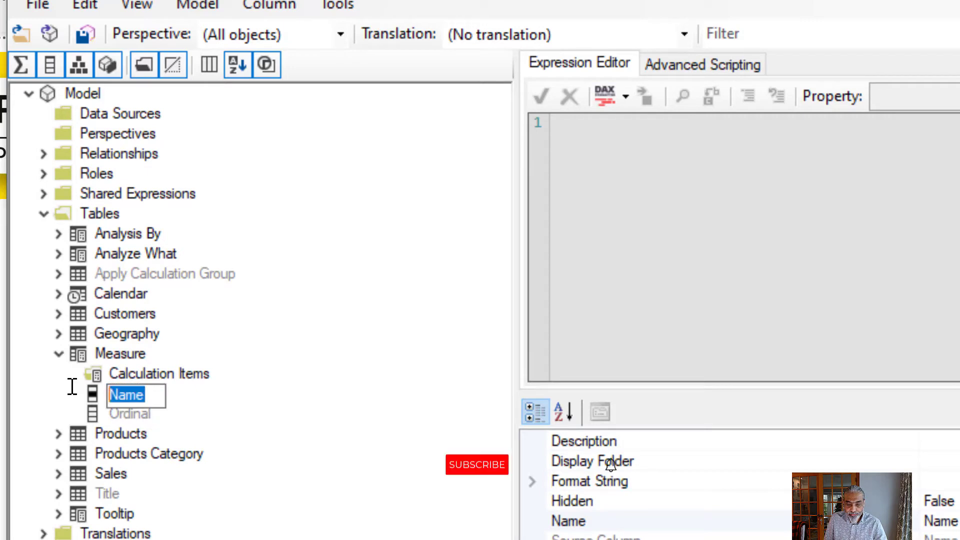
type("Measure")
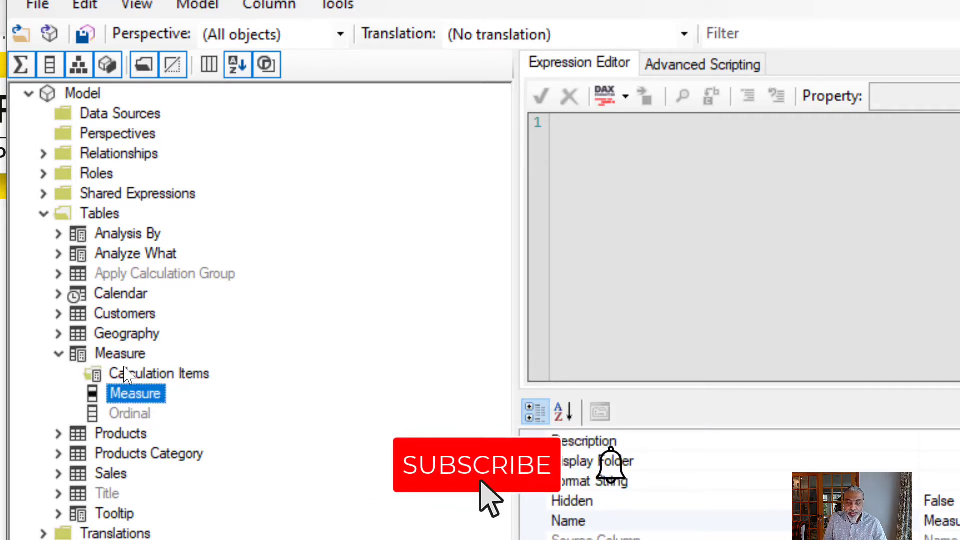
left_click(161, 374)
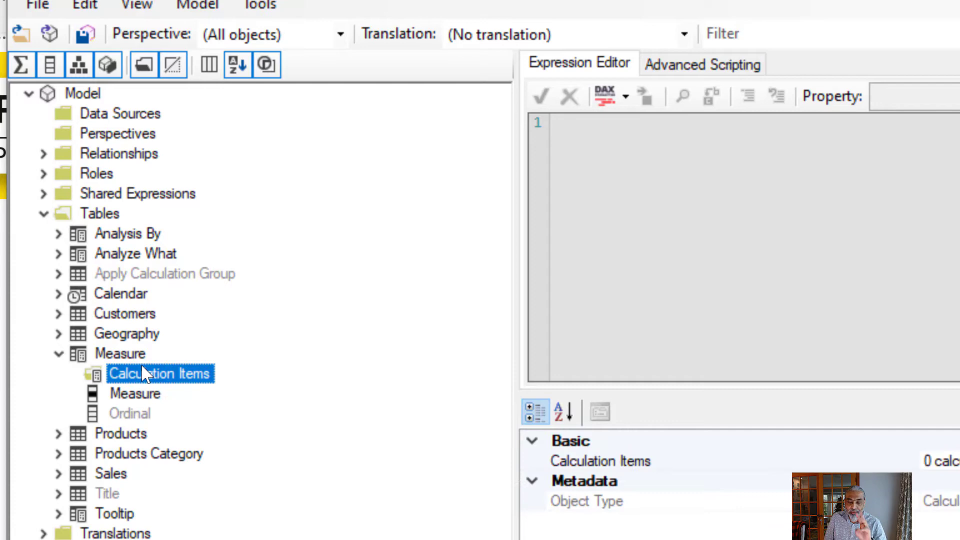
Add calculation items Number of Orders, Order Quantity and Sales to the Measure group.
right_click(160, 373)
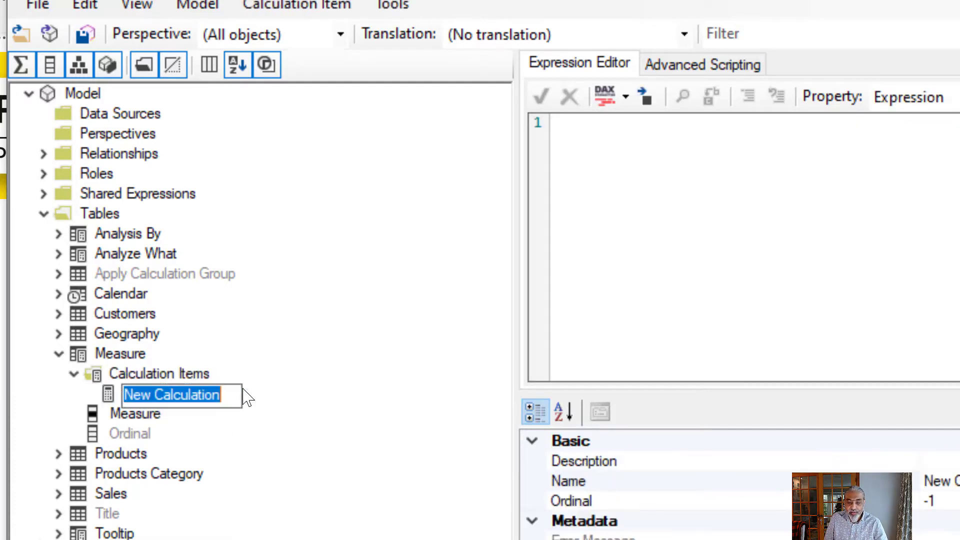
type("Number of Orders")
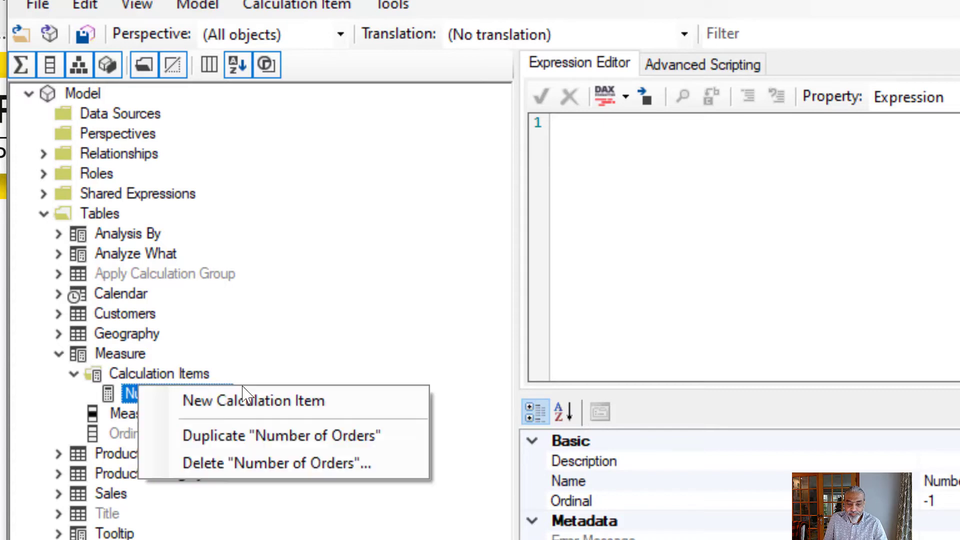
left_click(254, 401)
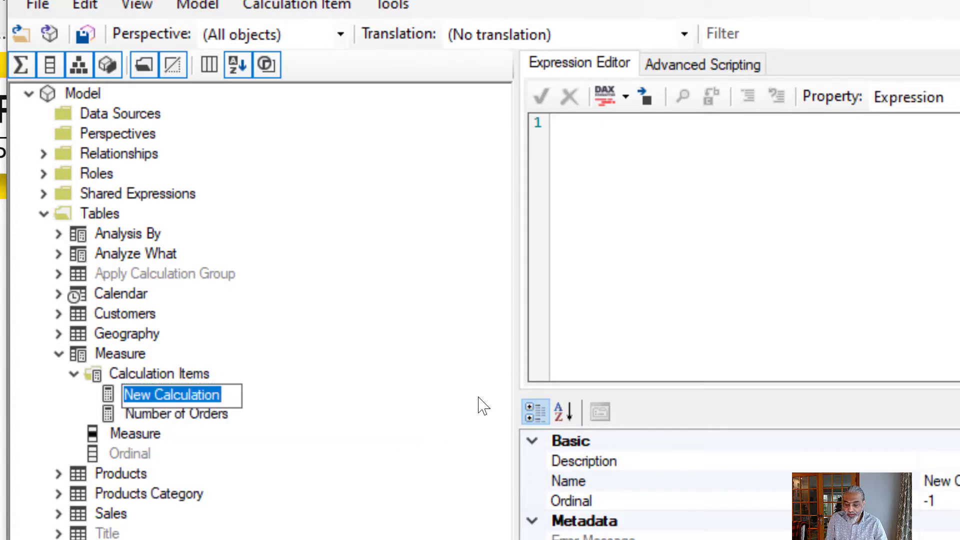
type("Order Quantity")
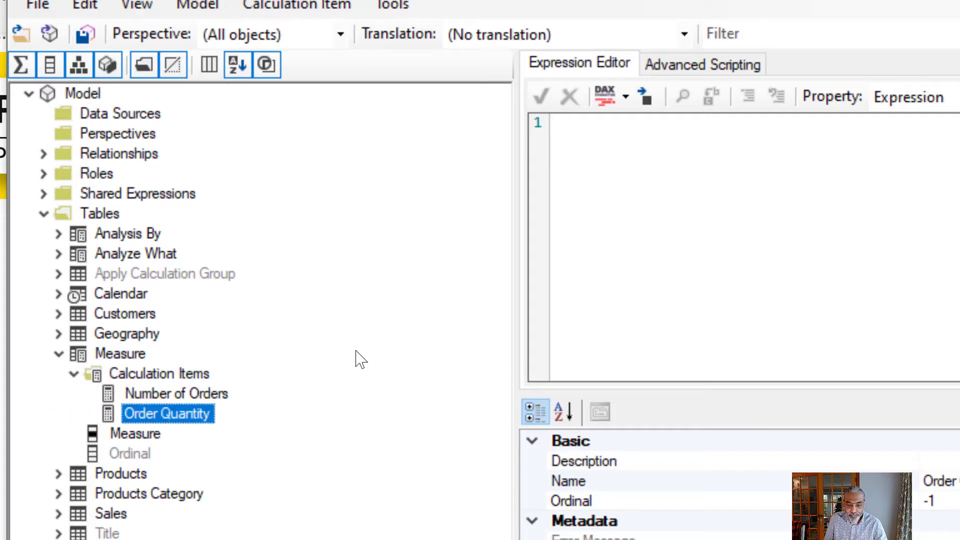
right_click(158, 374)
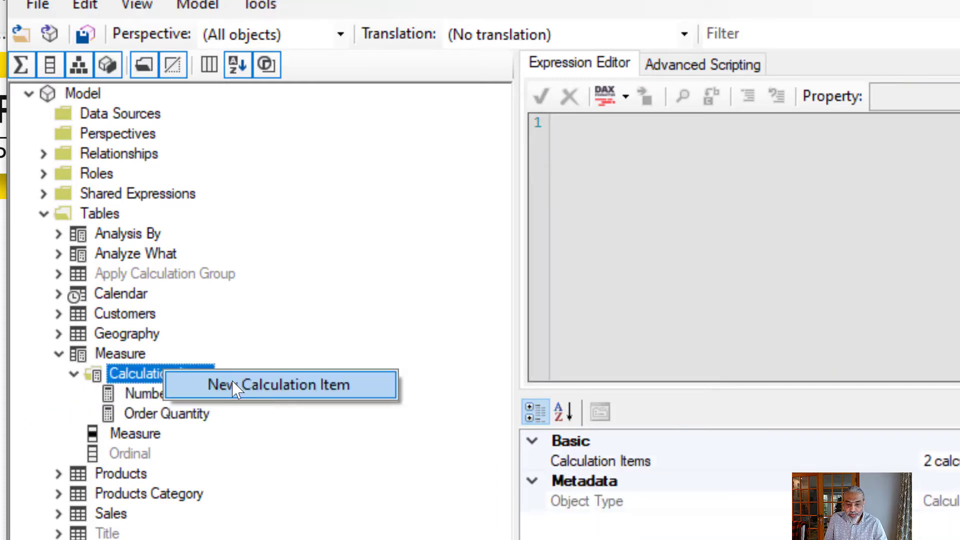
left_click(280, 385)
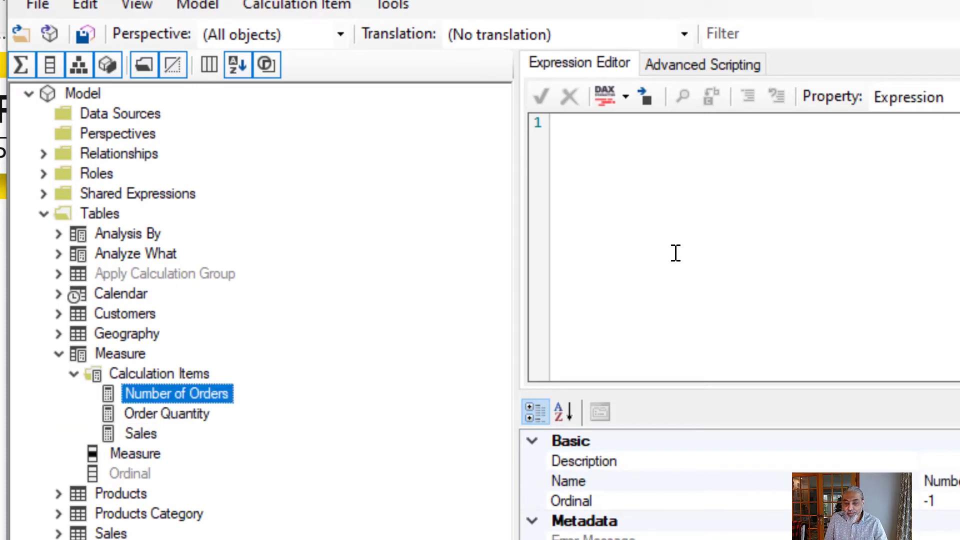
Set the items' expressions to [Number of Orders], [Order Quantity] and [Sales].
type("[")
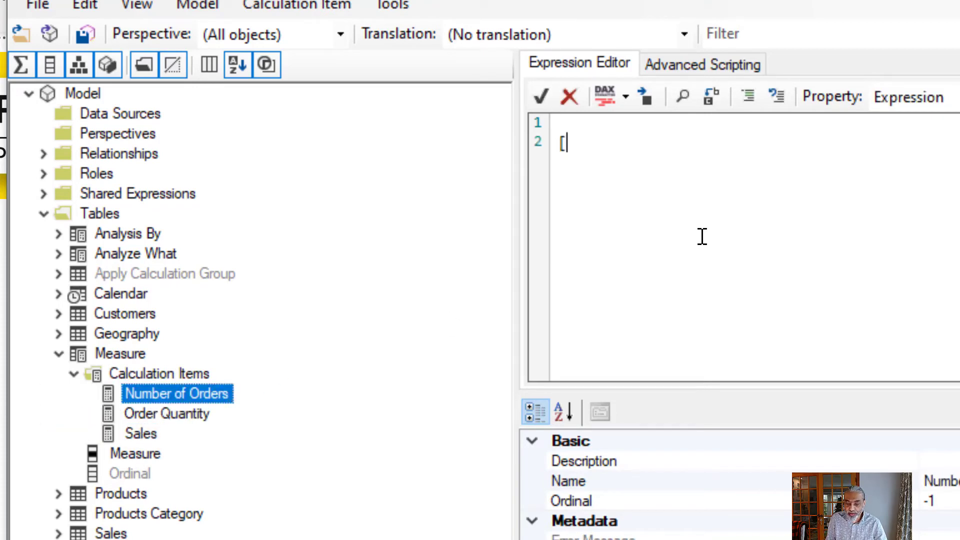
type("Number of")
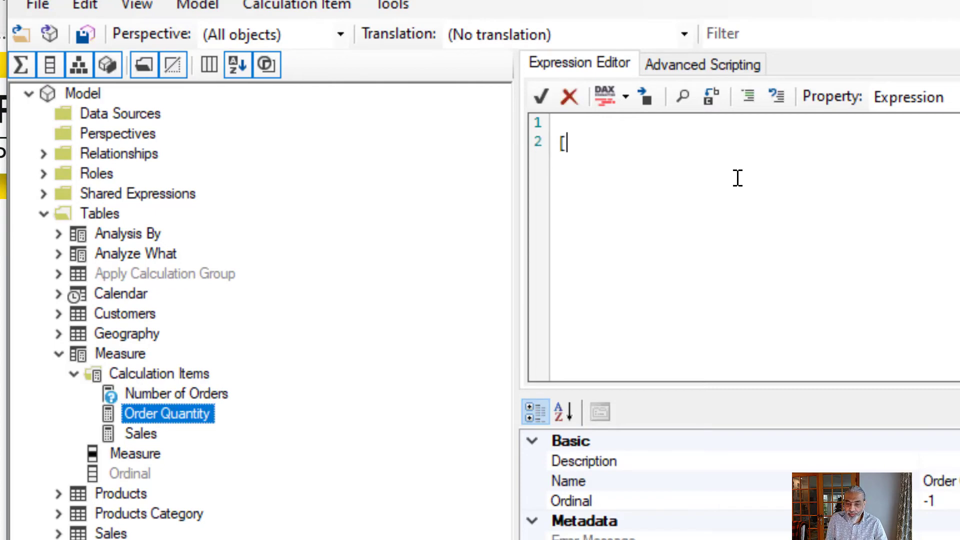
type("Order Quantit")
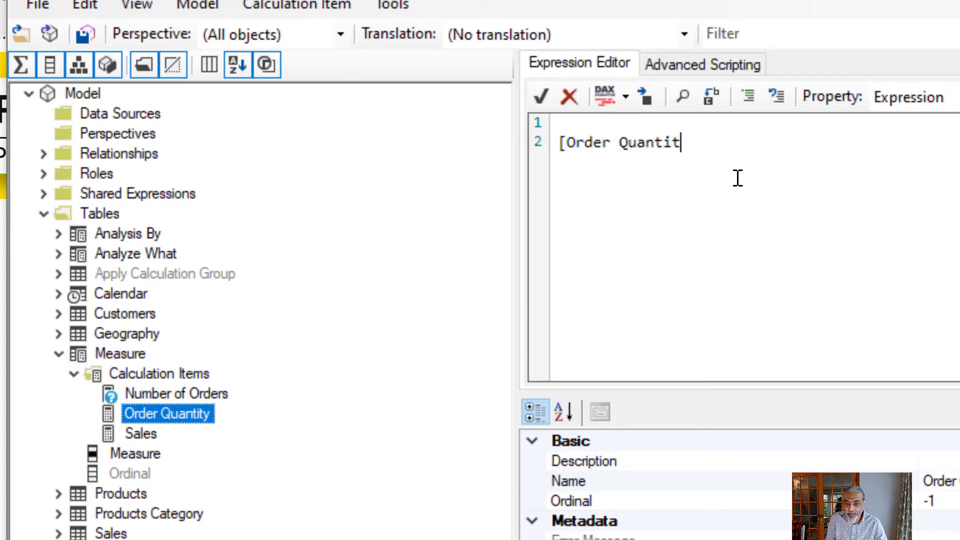
left_click(541, 96)
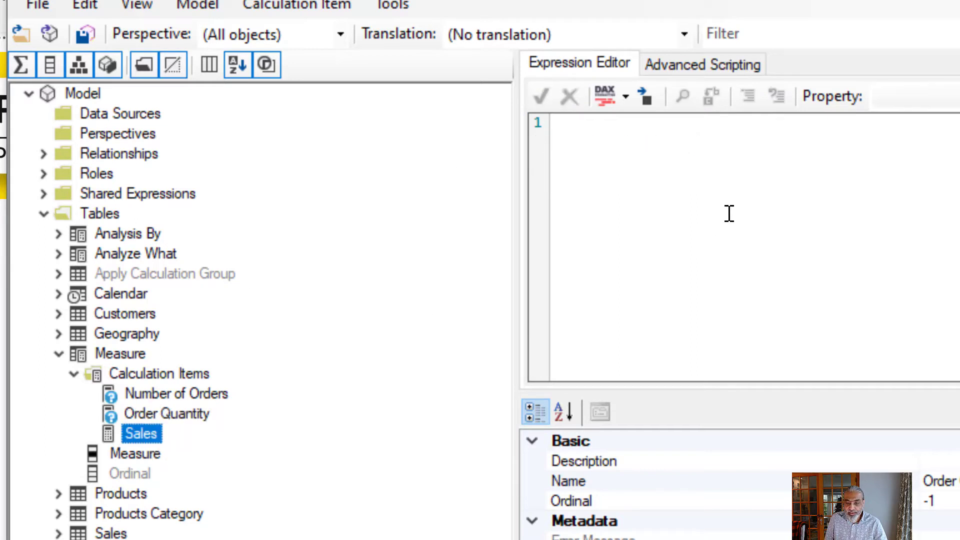
type("[Sales]")
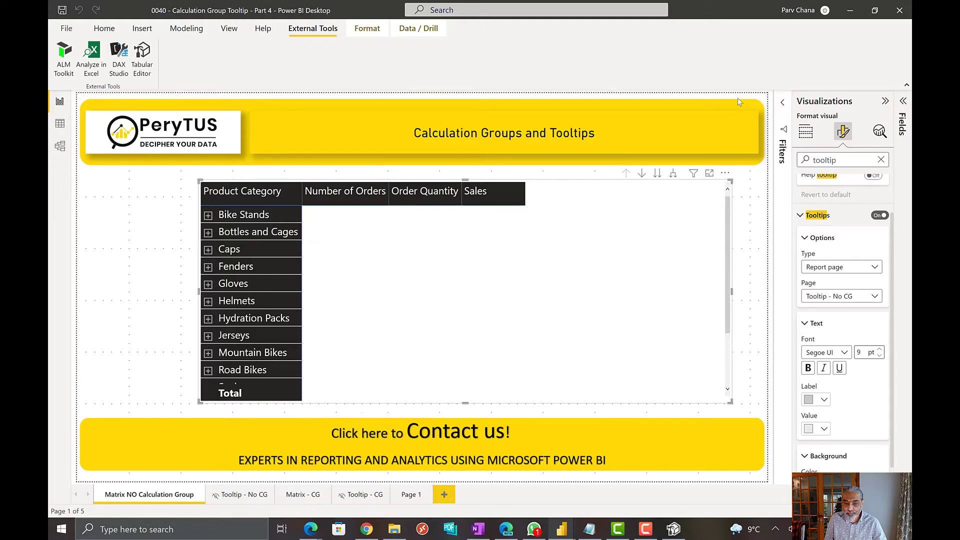
Clear Number of Orders, Order Quantity and Sales from the matrix Values well.
left_click(878, 215)
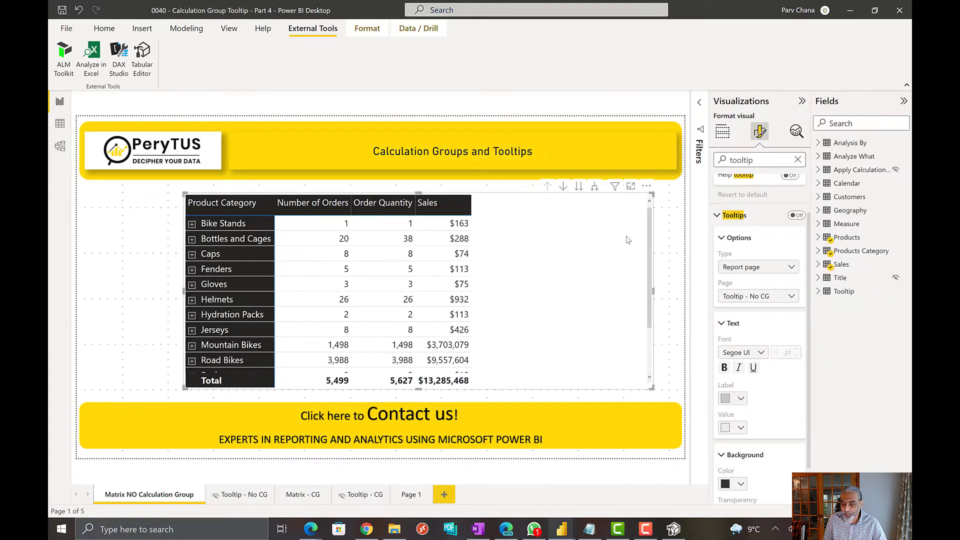
left_click(721, 131)
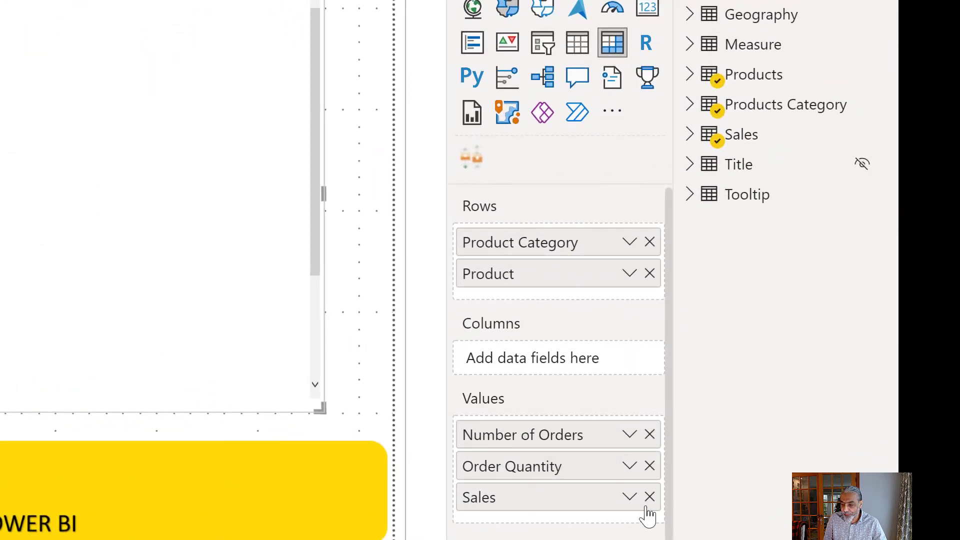
left_click(649, 497)
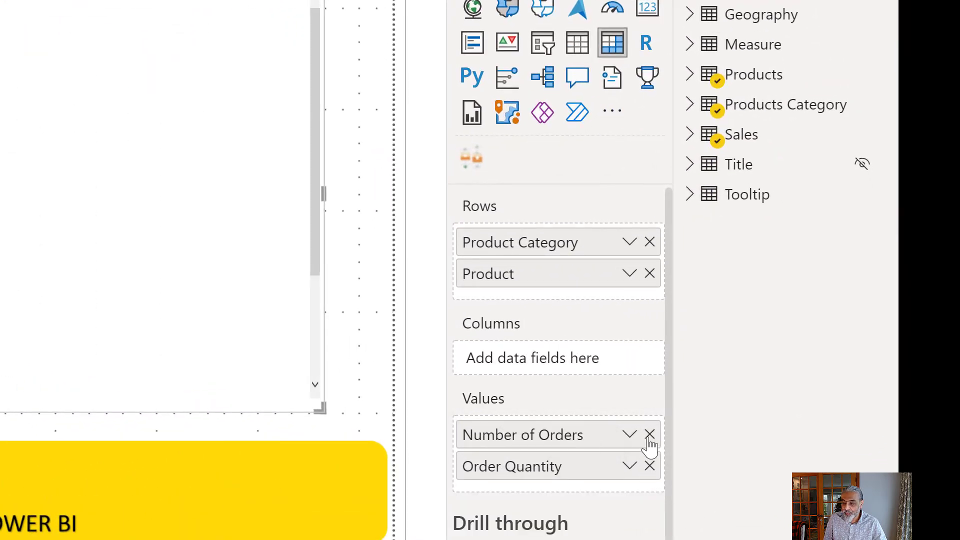
left_click(649, 435)
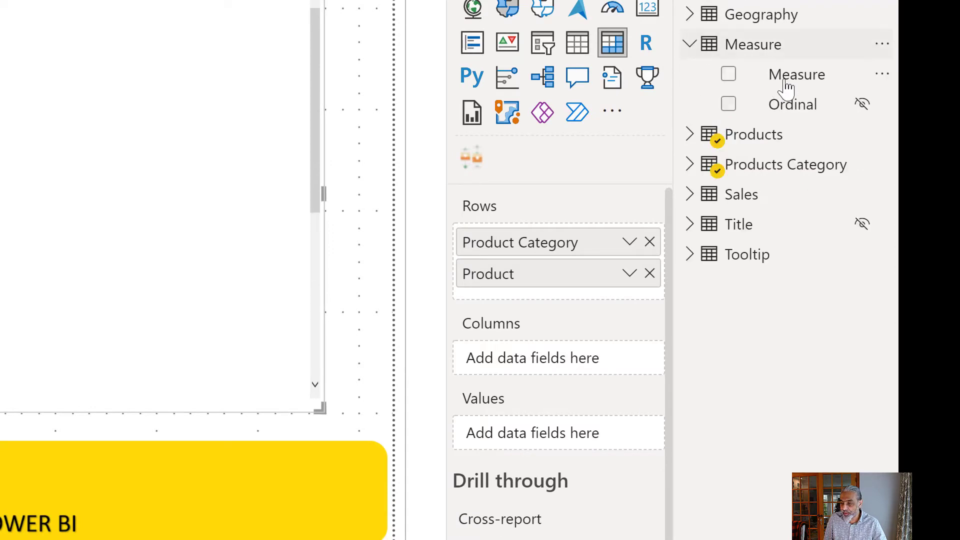
Use the Measure column as matrix Columns with Sales as the value, then return to Tabular Editor.
left_click_drag(797, 74, 532, 358)
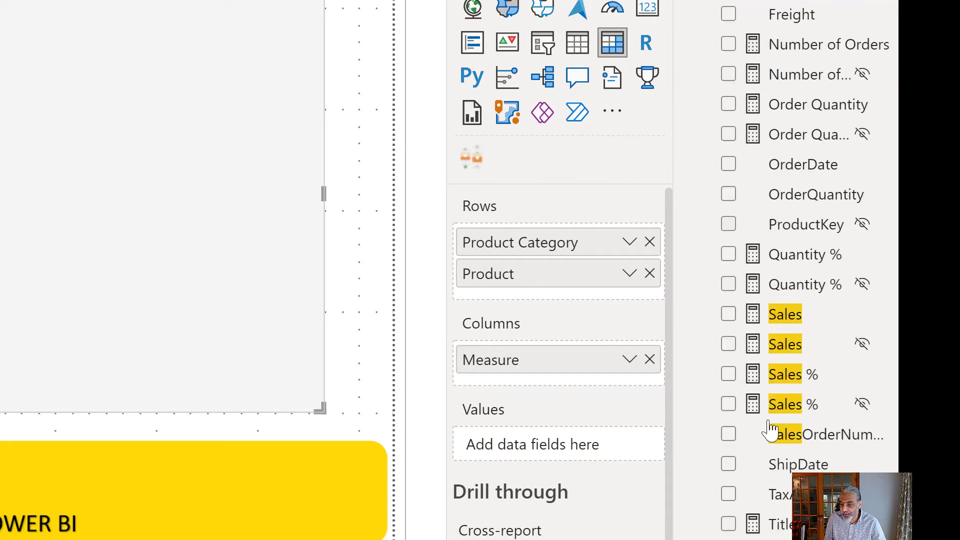
left_click_drag(784, 313, 544, 435)
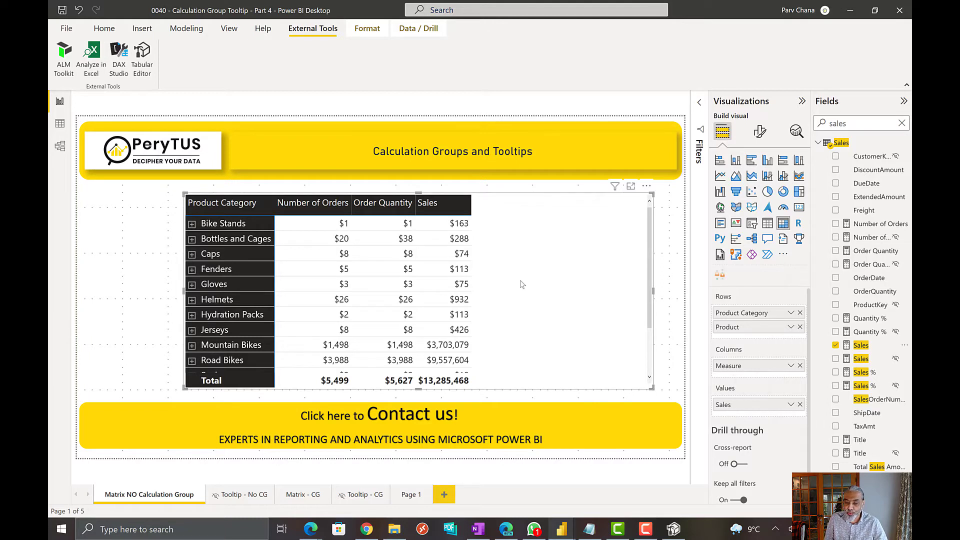
left_click(141, 55)
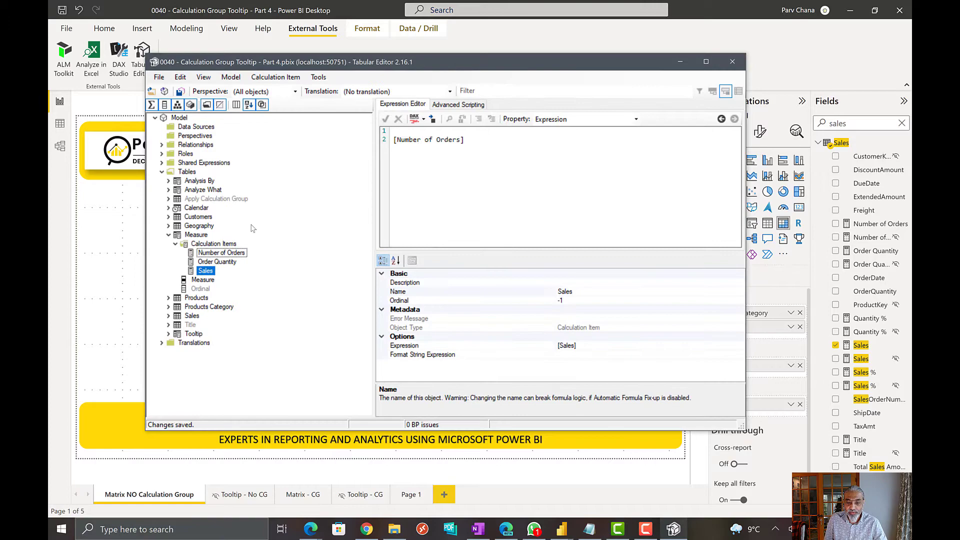
Give the Number of Orders item the format string "#,00".
left_click(221, 252)
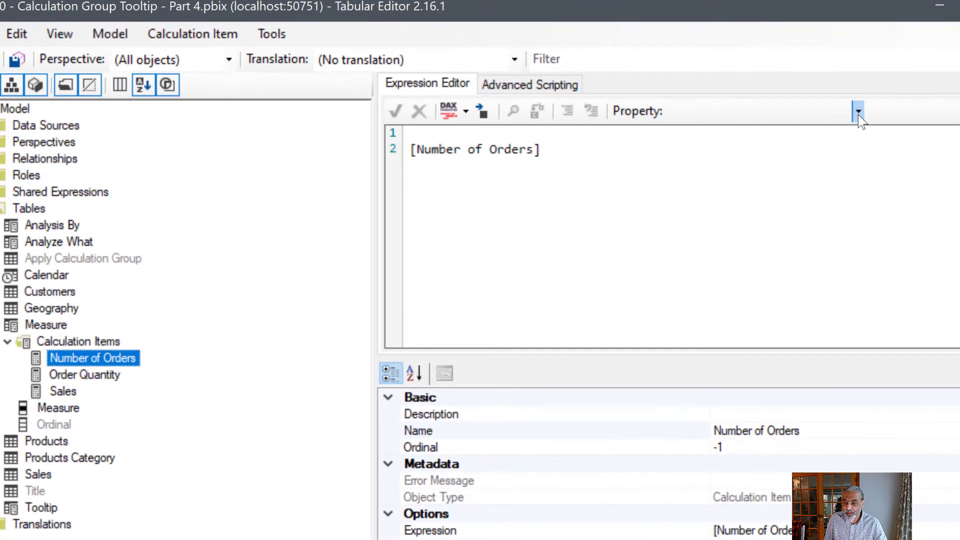
left_click(858, 111)
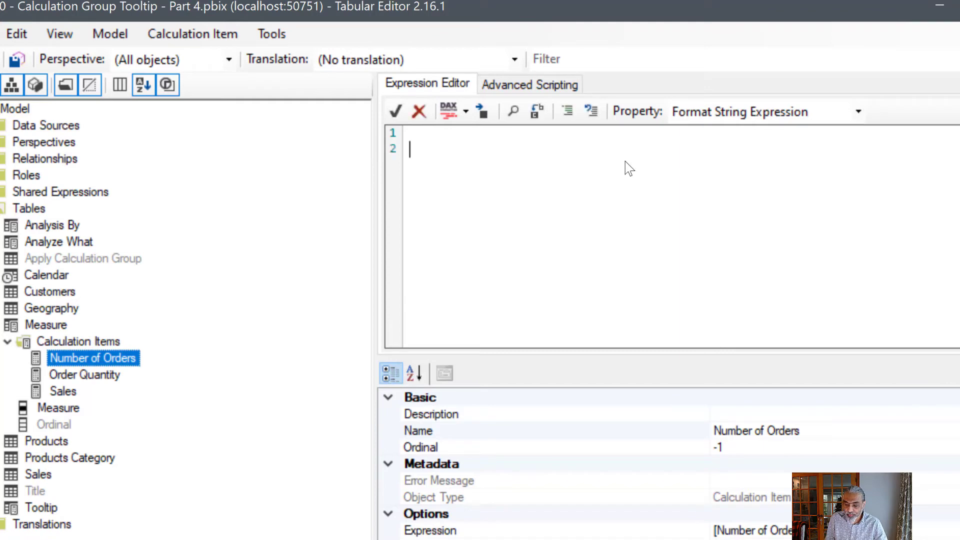
type("\"#,00")
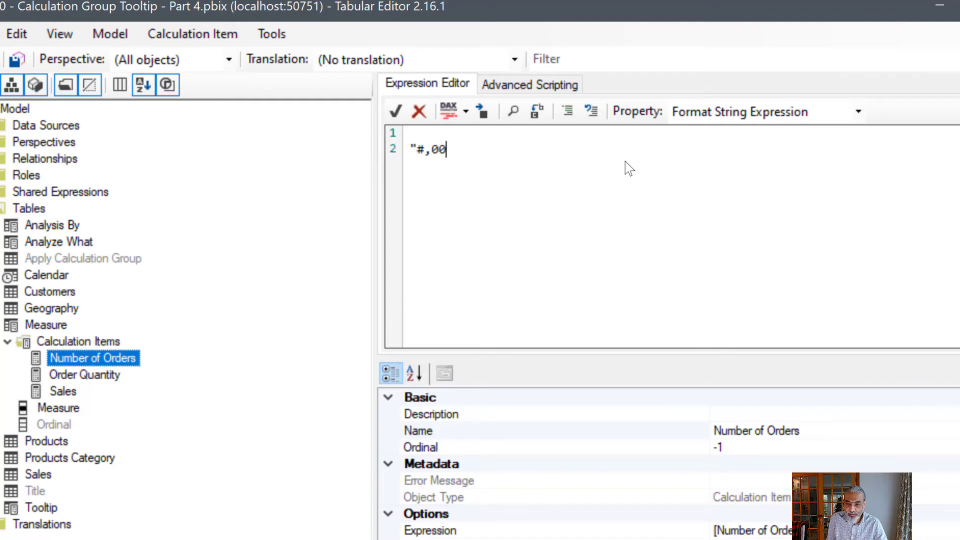
type("\"")
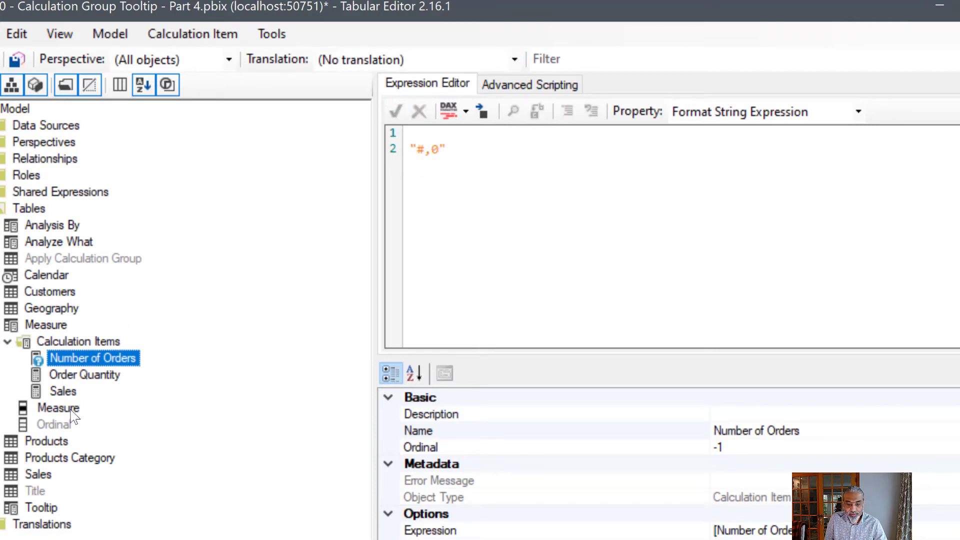
Give the Order Quantity item the format string "#,0".
left_click(84, 374)
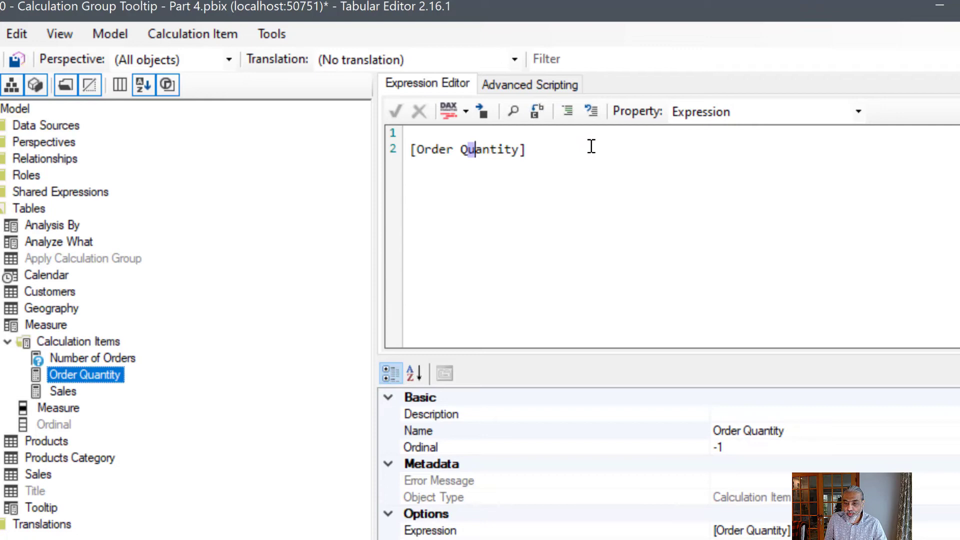
left_click(857, 111)
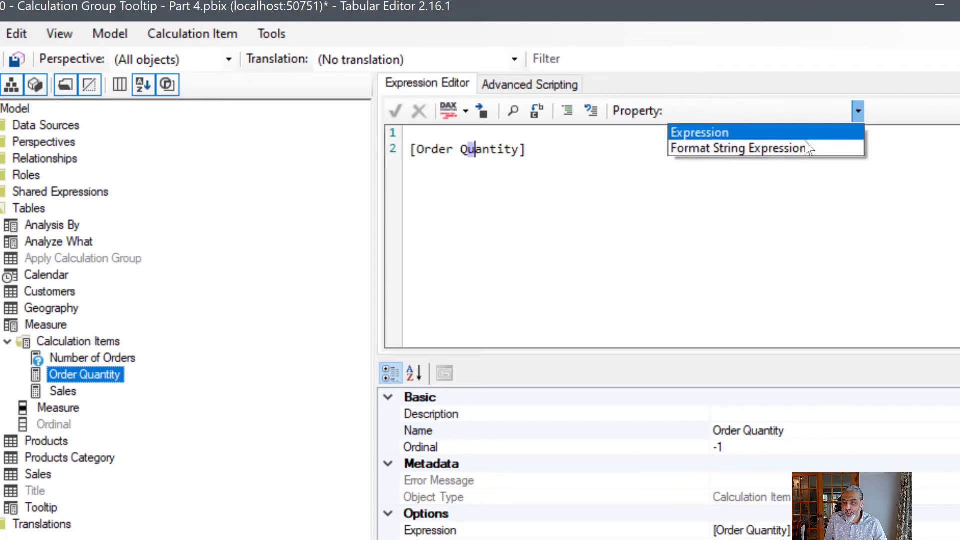
left_click(739, 147)
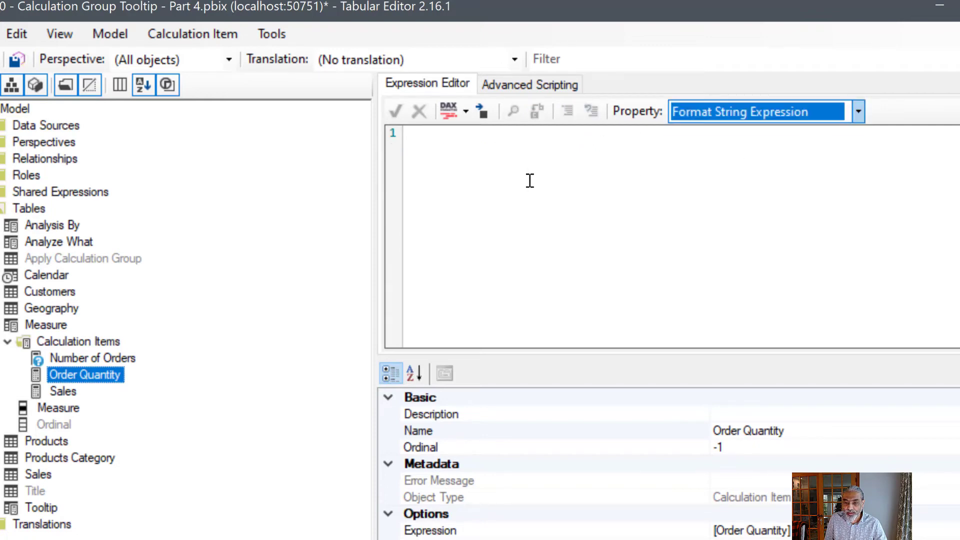
type("\"#,0")
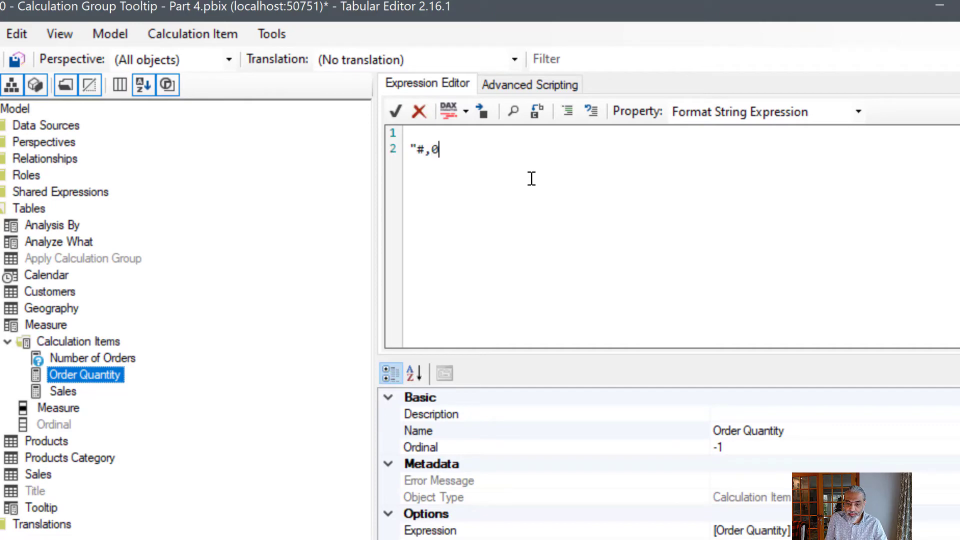
type("\"")
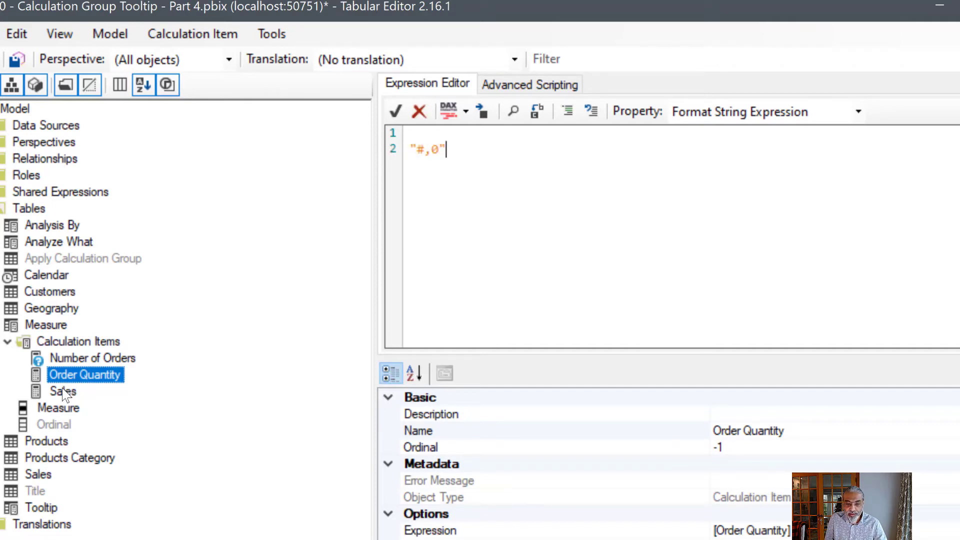
Give the Sales item the format string "$#,0" and save the changes to the model.
left_click(63, 391)
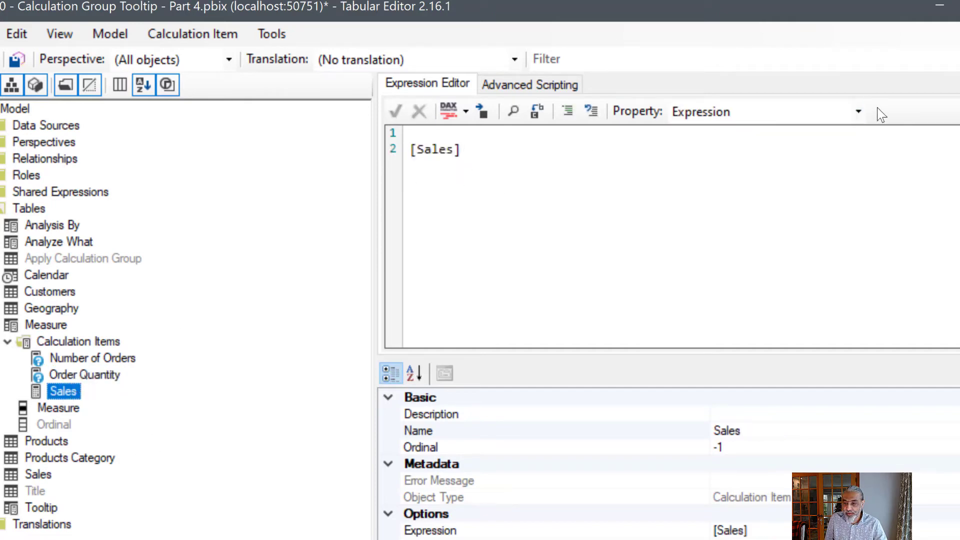
left_click(857, 111)
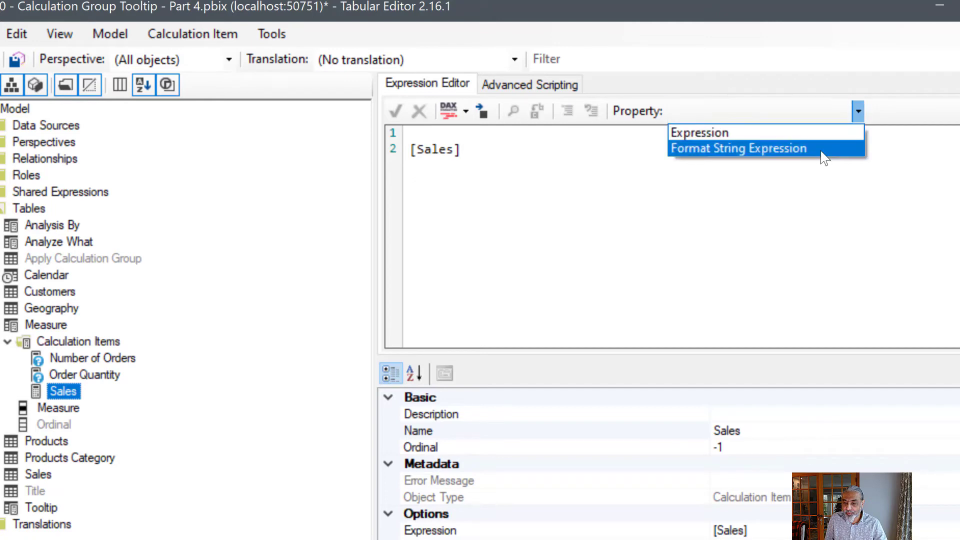
left_click(739, 148)
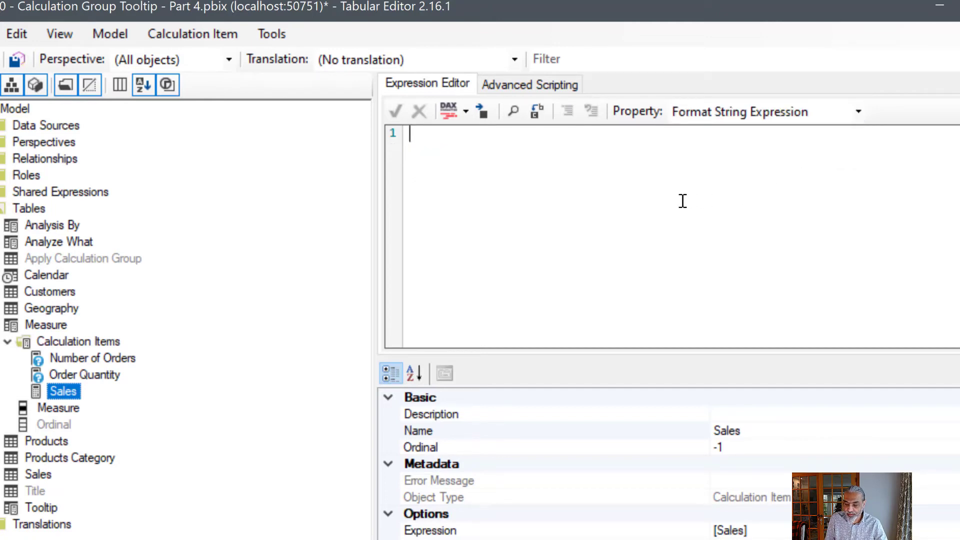
type("\"$")
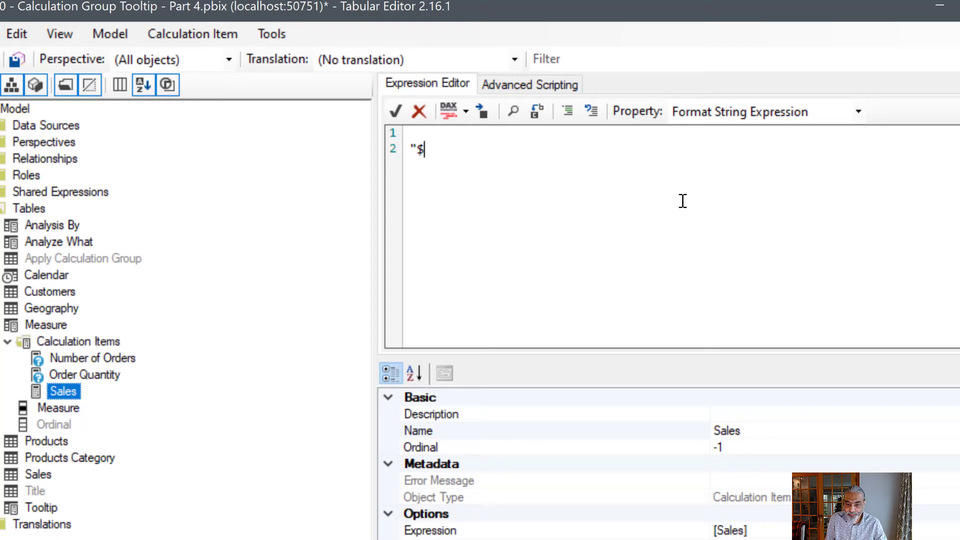
type("#,0.00\"")
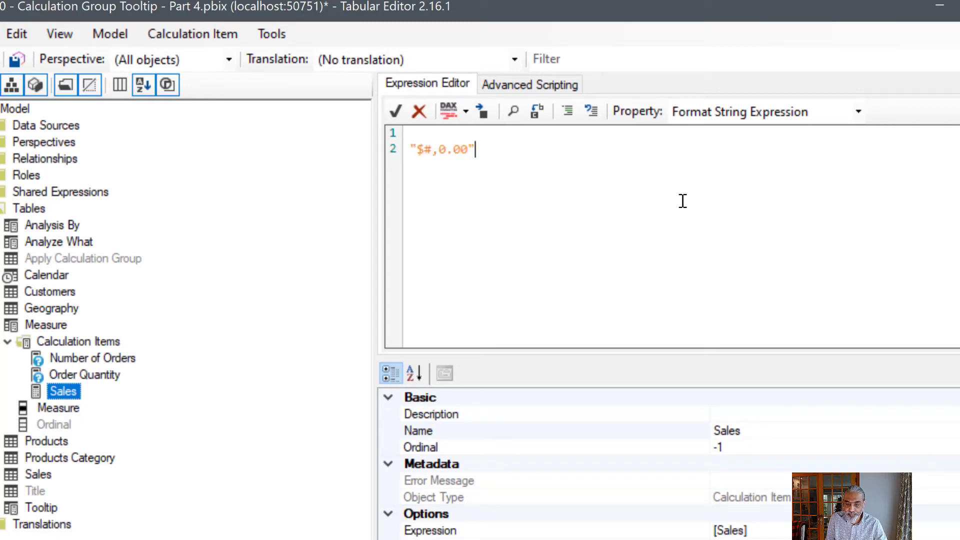
key("Backspace")
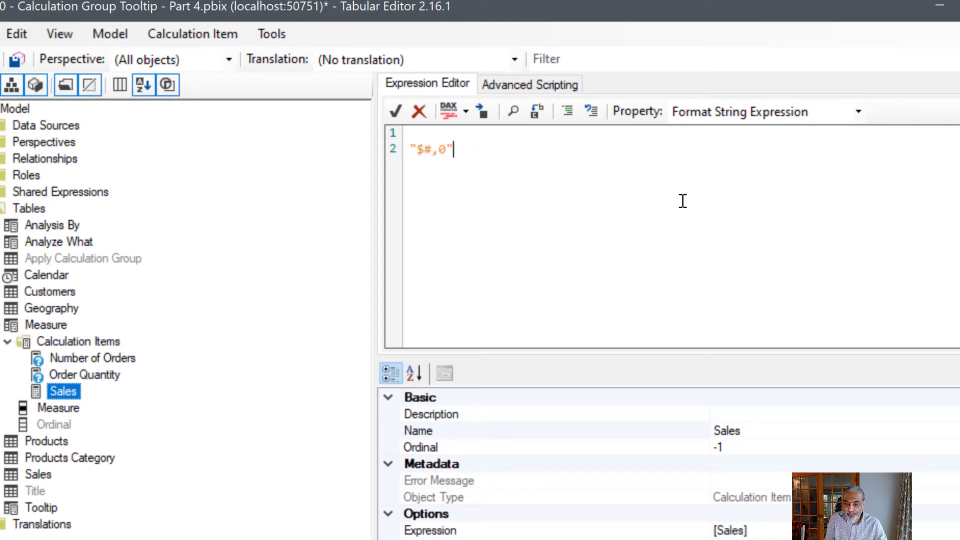
left_click(395, 111)
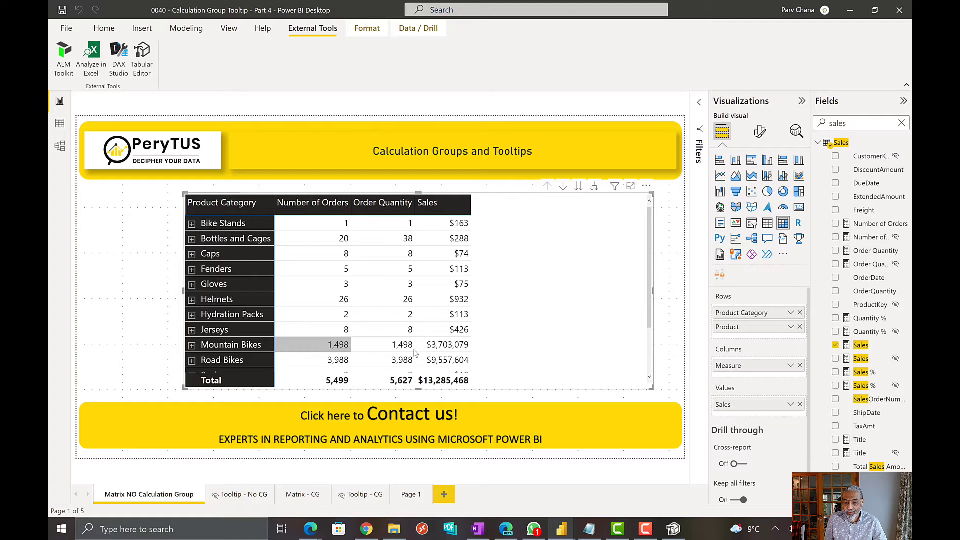
mouse_move(333, 344)
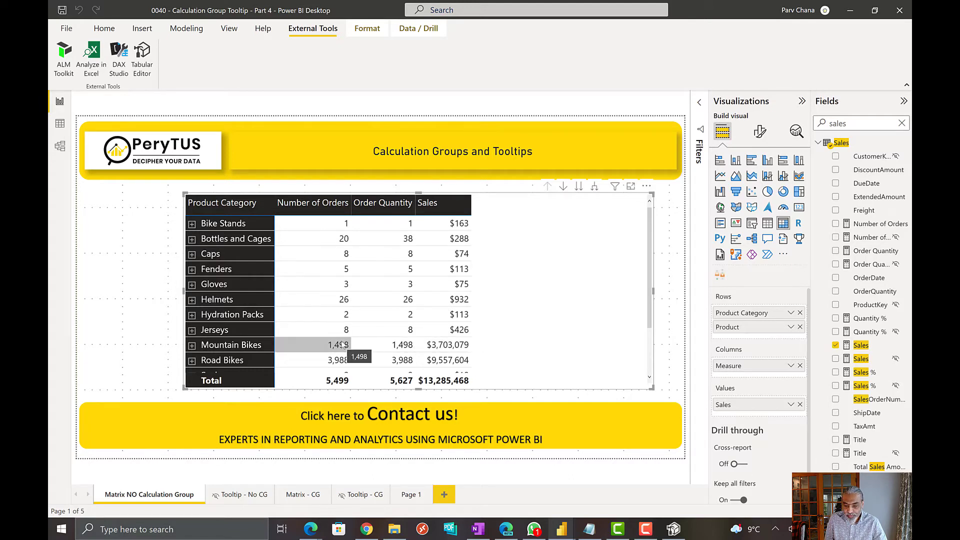
mouse_move(337, 329)
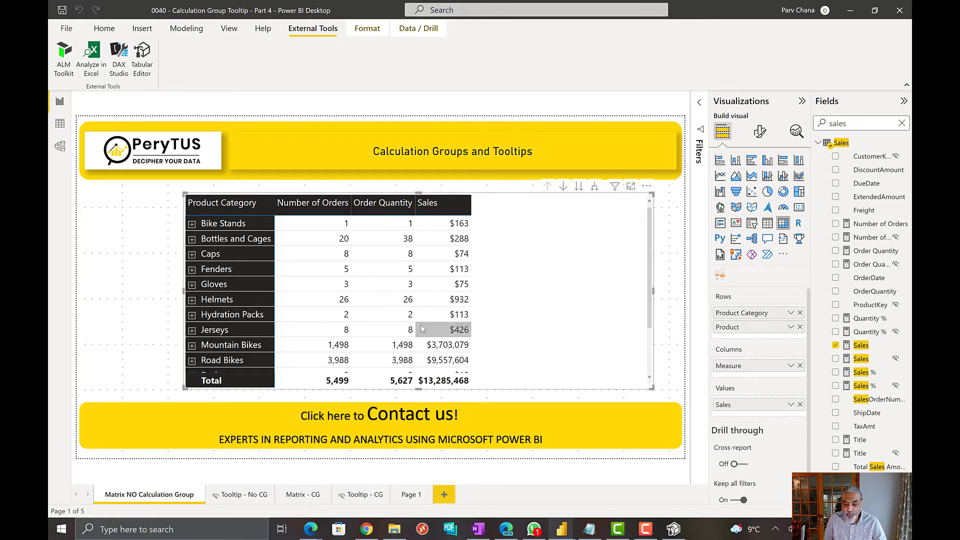
mouse_move(245, 480)
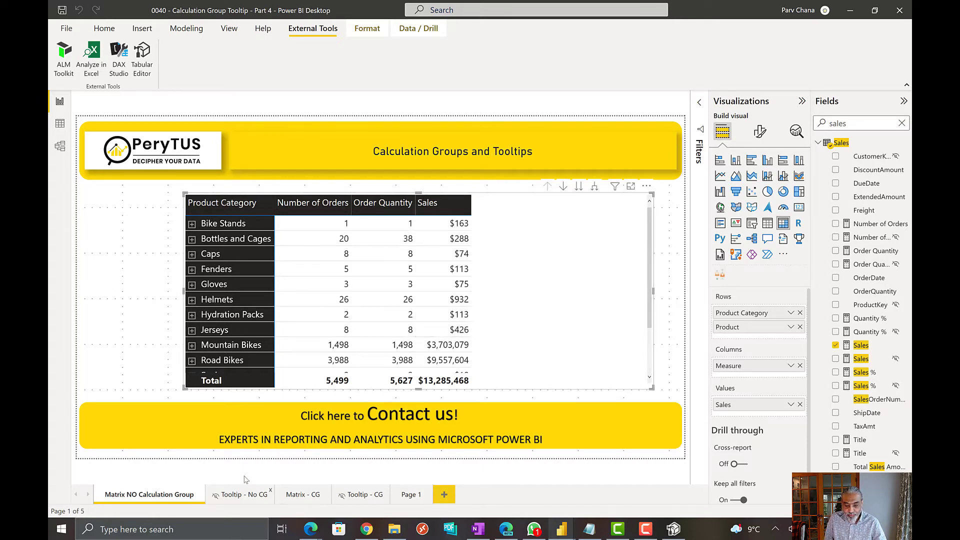
Make the Tooltip - No CG chart plot Sales by Month with Measure as legend, then return to the matrix page.
left_click(234, 494)
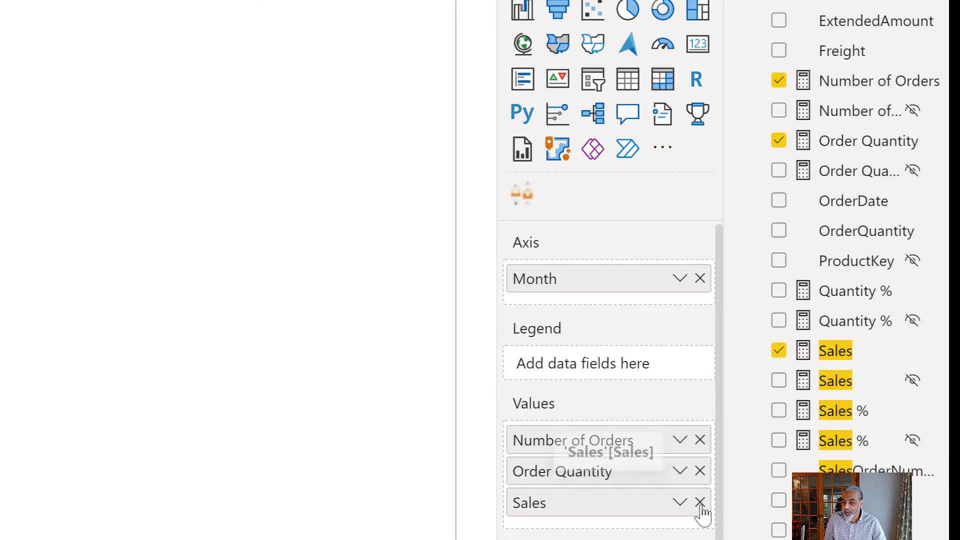
left_click(701, 503)
type("measure")
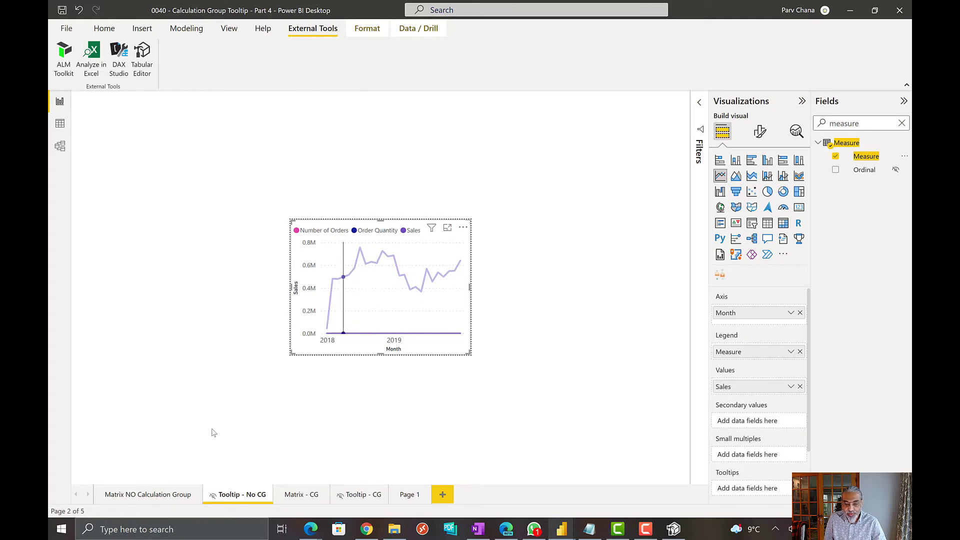
left_click(148, 494)
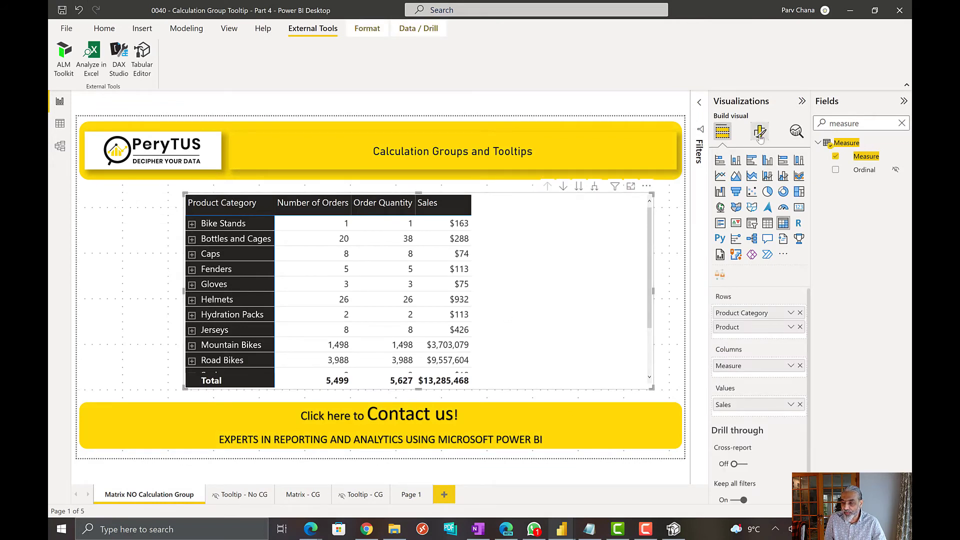
Turn the matrix's tooltips On with the Tooltip - No CG report page as the tooltip.
left_click(759, 131)
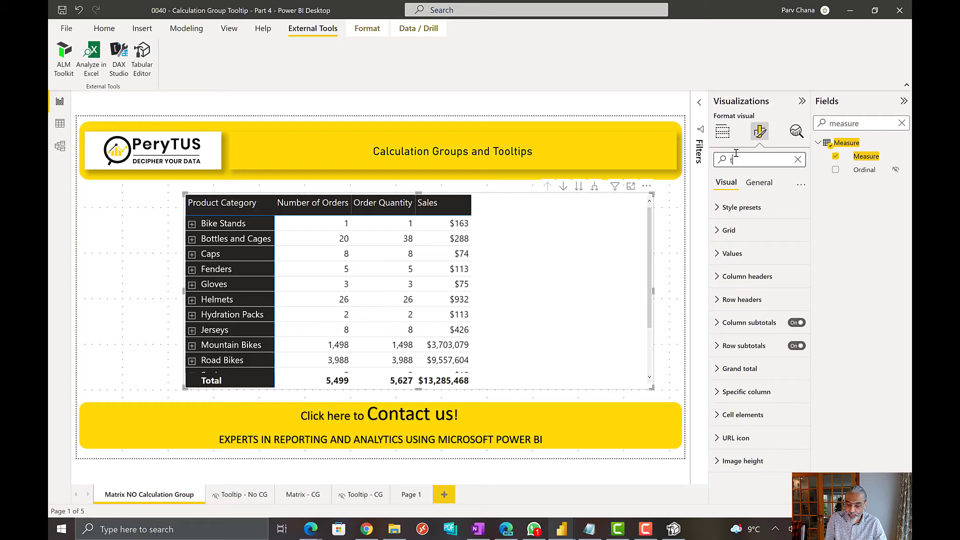
type("t")
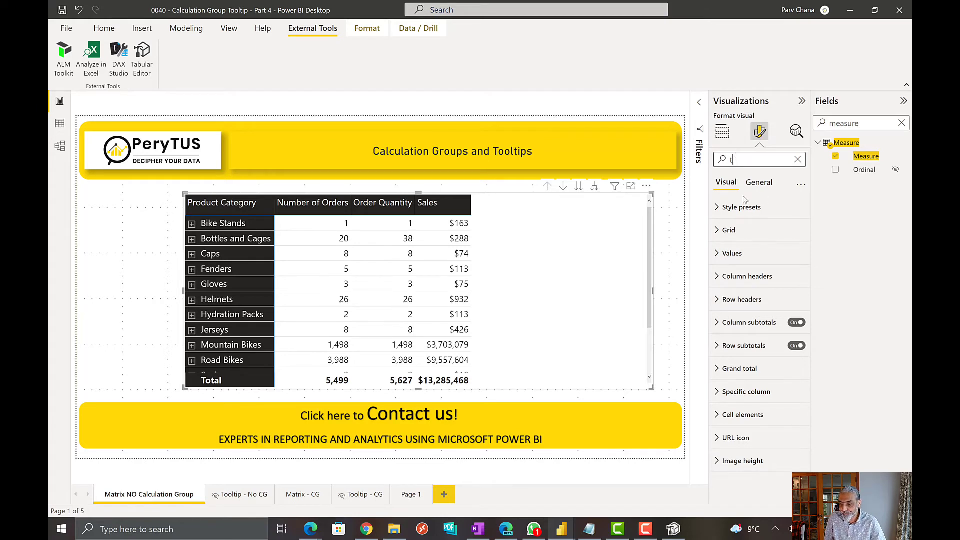
type("ooltip")
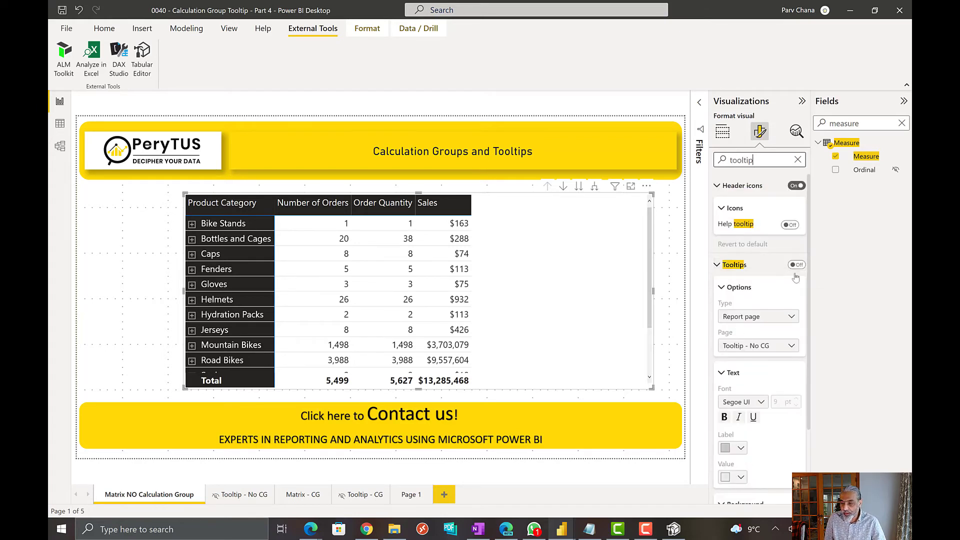
left_click(796, 264)
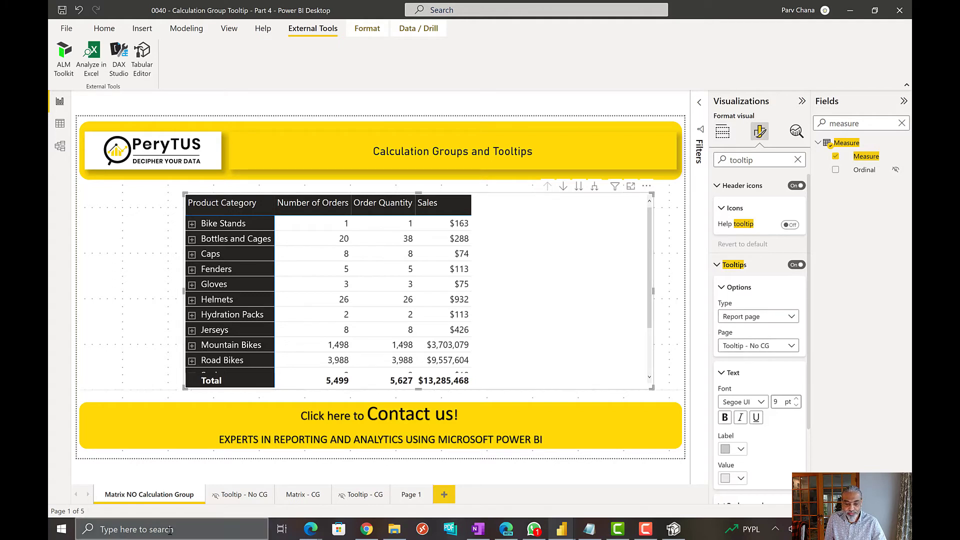
mouse_move(853, 91)
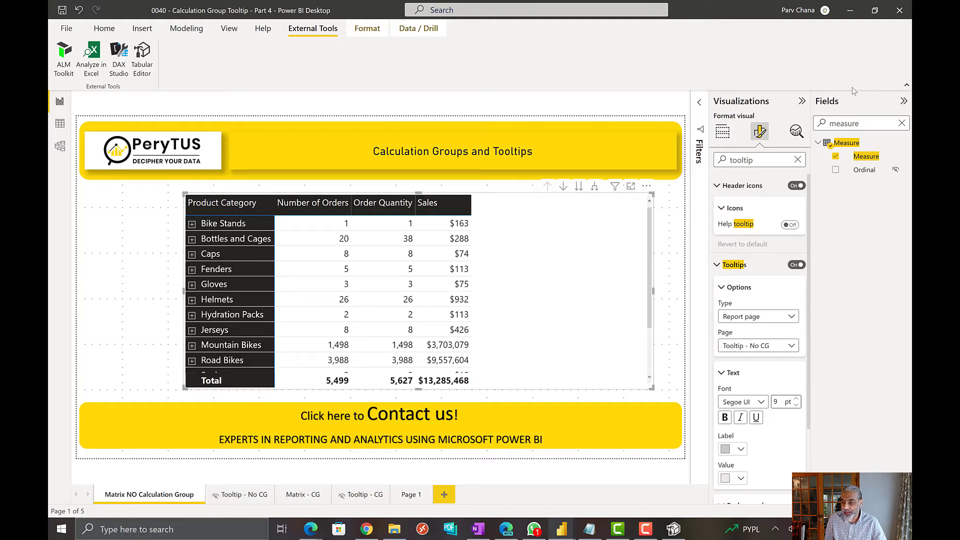
left_click(721, 131)
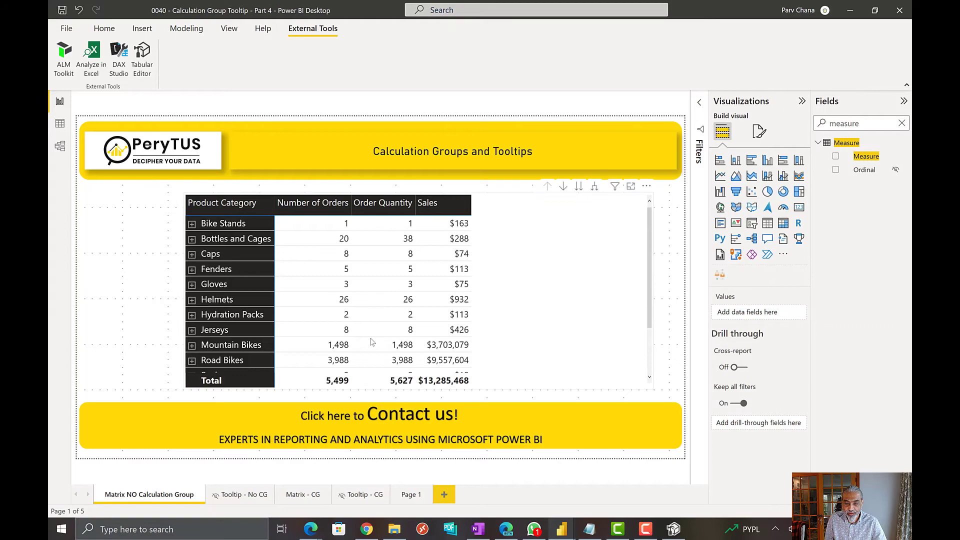
mouse_move(338, 345)
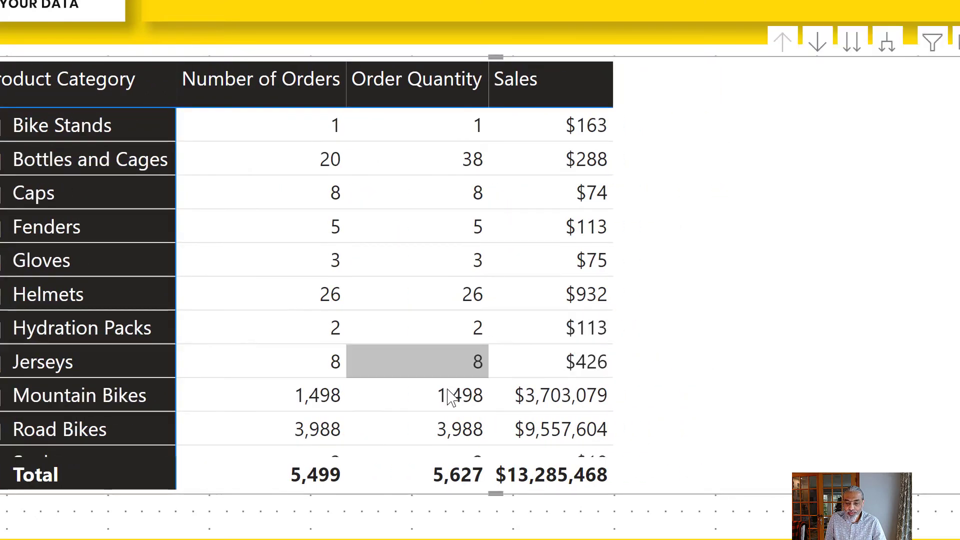
mouse_move(456, 395)
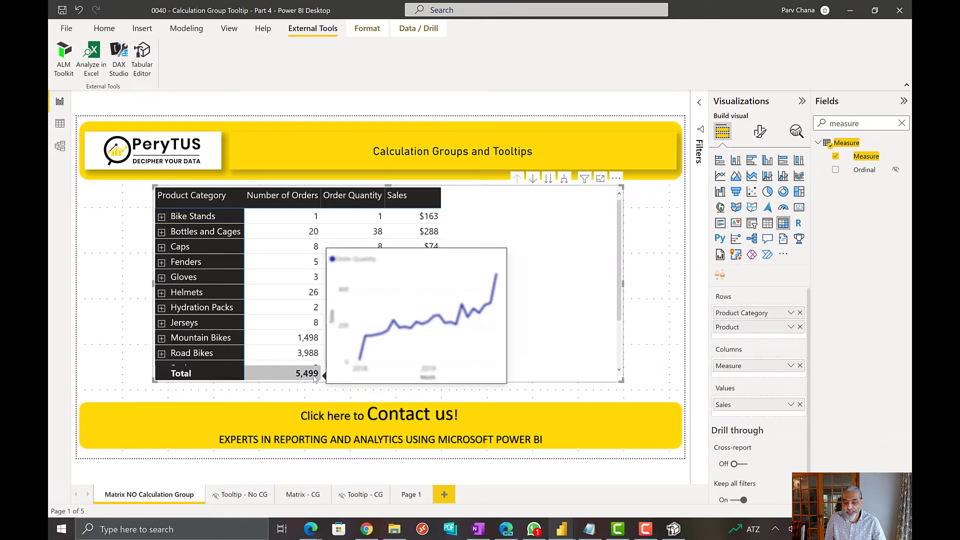
mouse_move(499, 215)
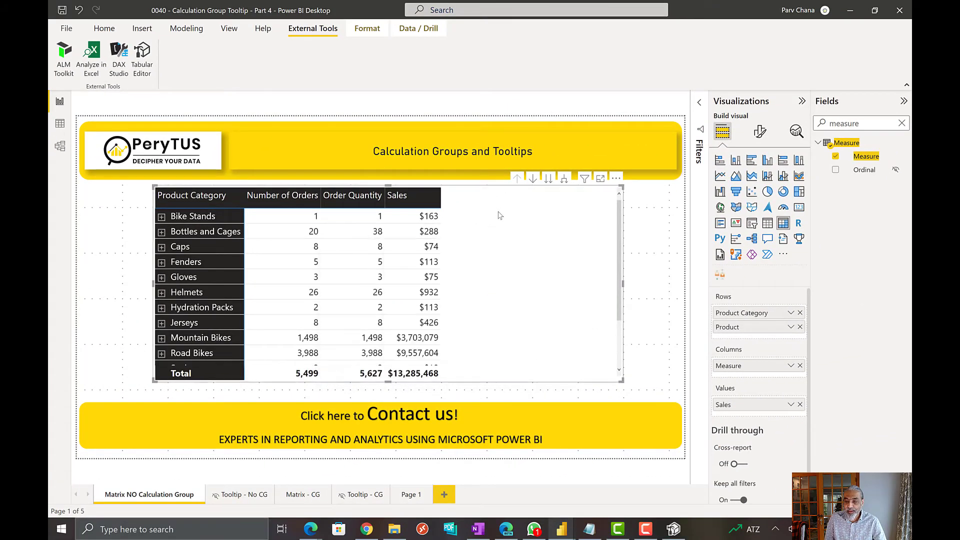